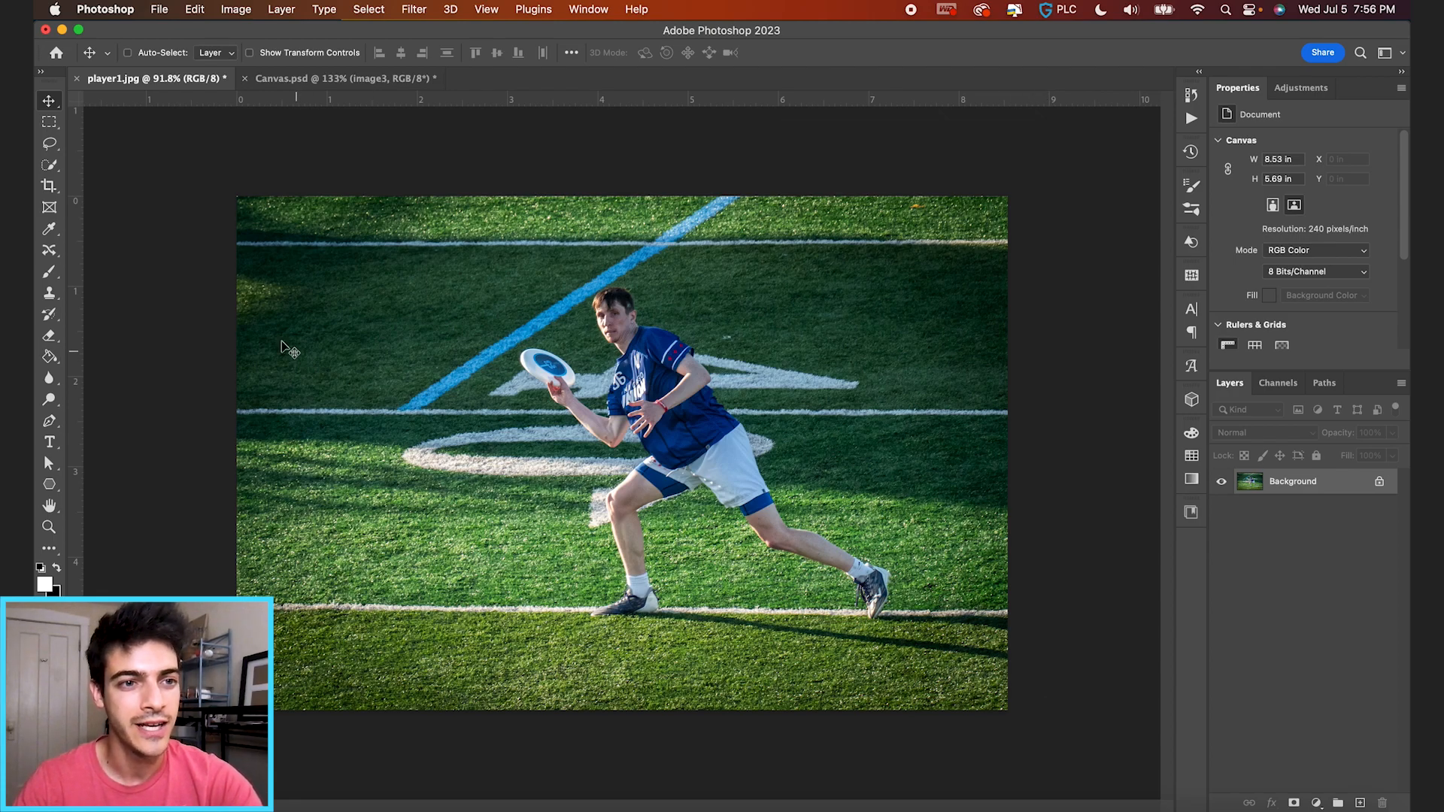
Tighten the crop frame around the player in the player photo.
left_click(48, 186)
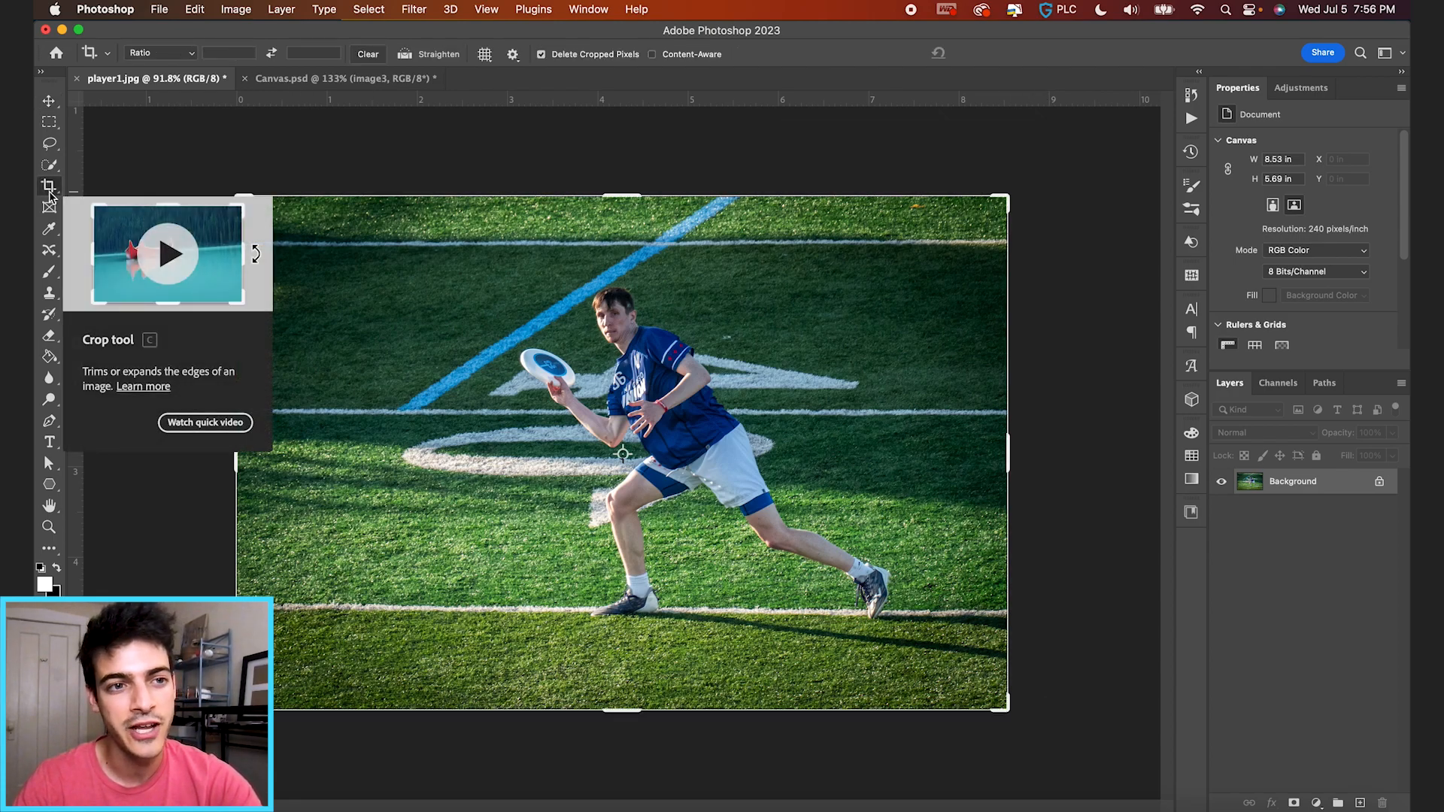
mouse_move(49, 167)
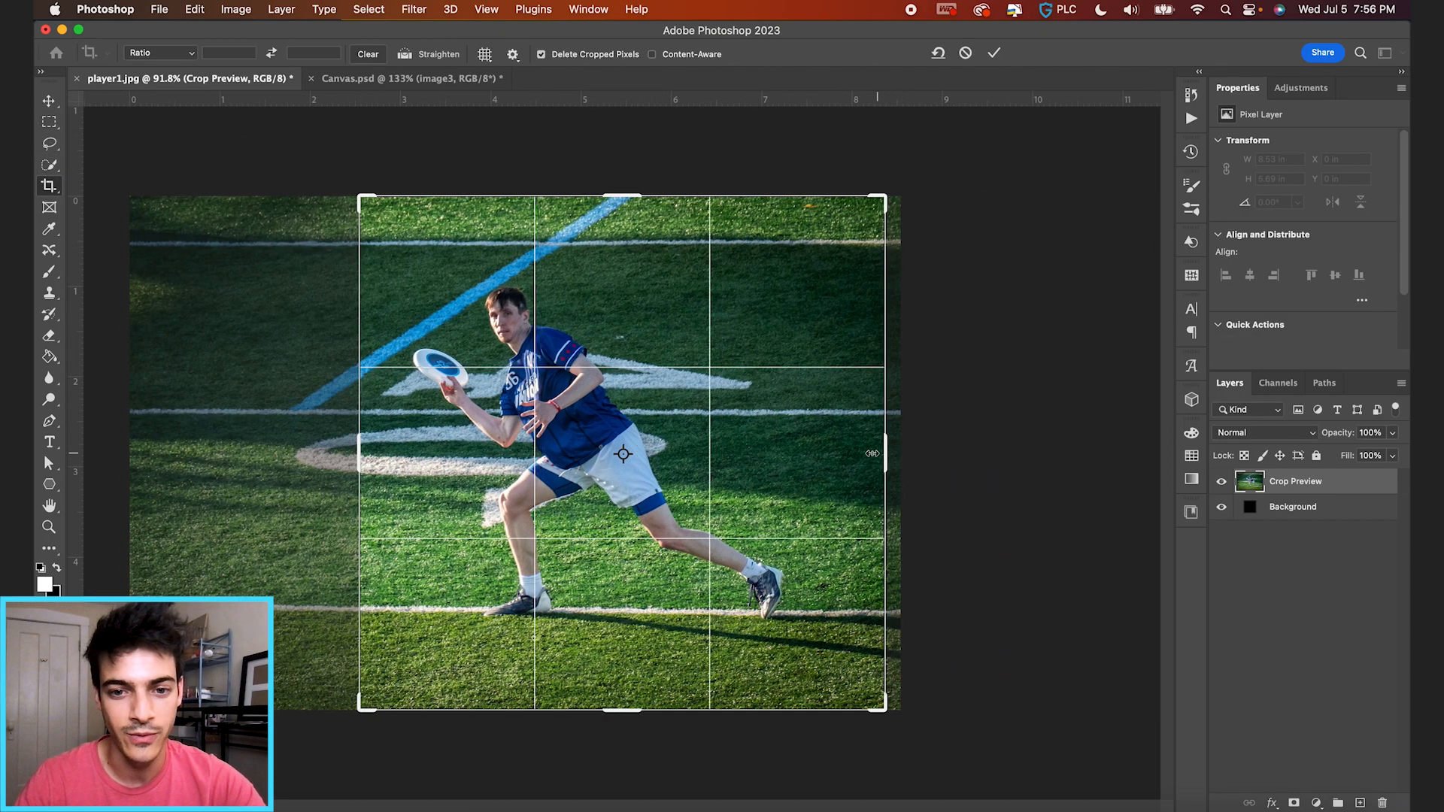
left_click_drag(871, 453, 847, 453)
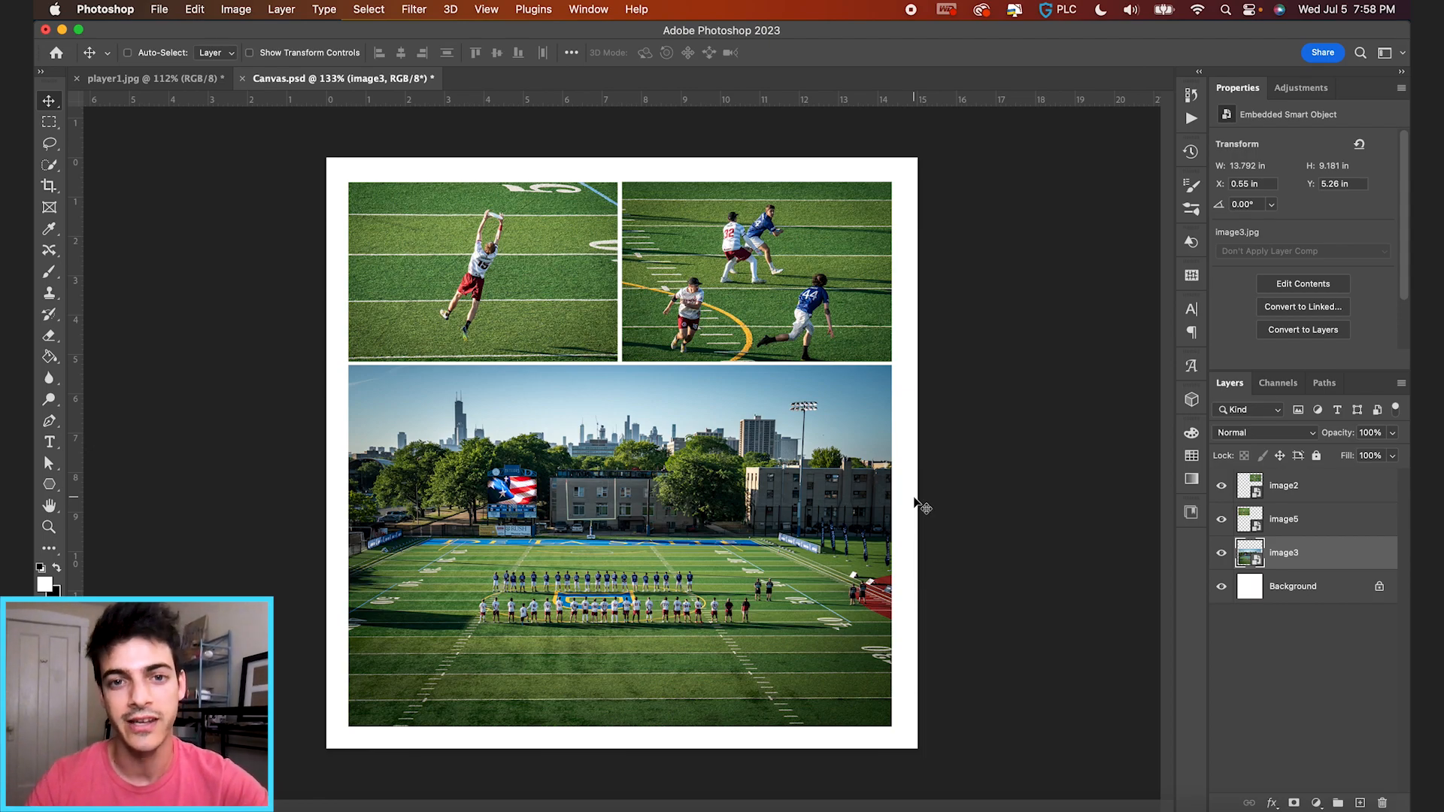
Add a layer mask to image2 from a square marquee around the two players.
left_click(1222, 486)
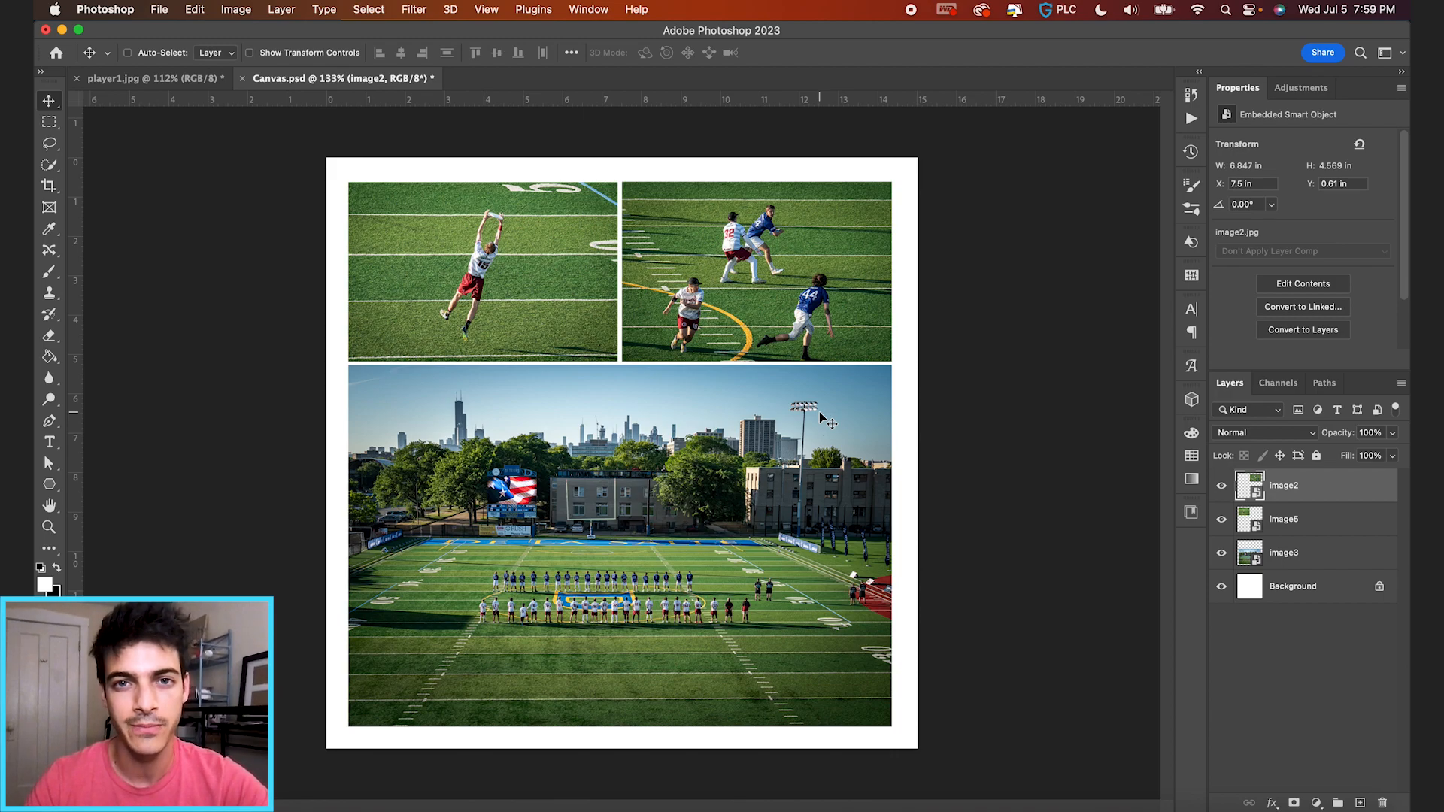
mouse_move(313, 136)
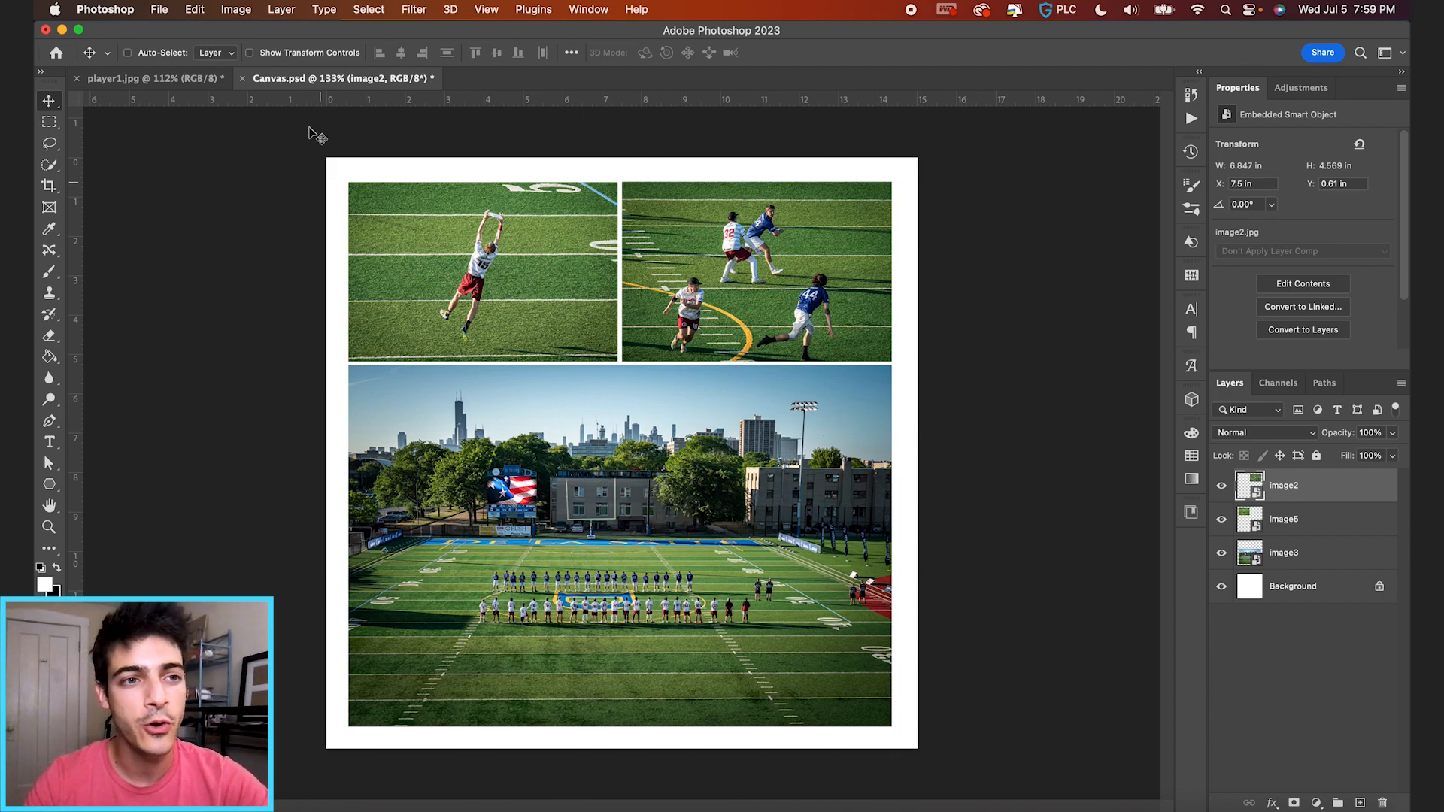
left_click(49, 122)
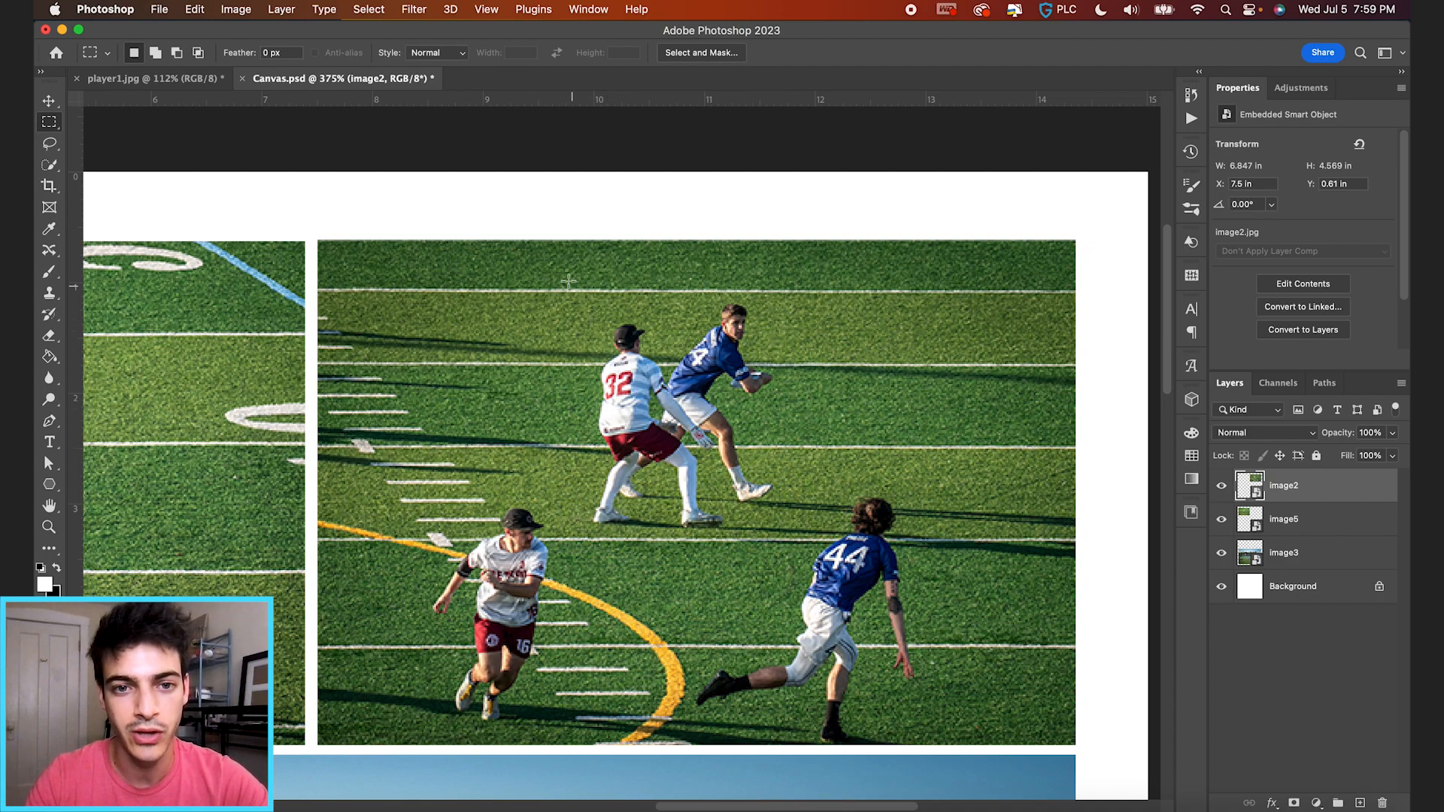
left_click_drag(567, 283, 804, 543)
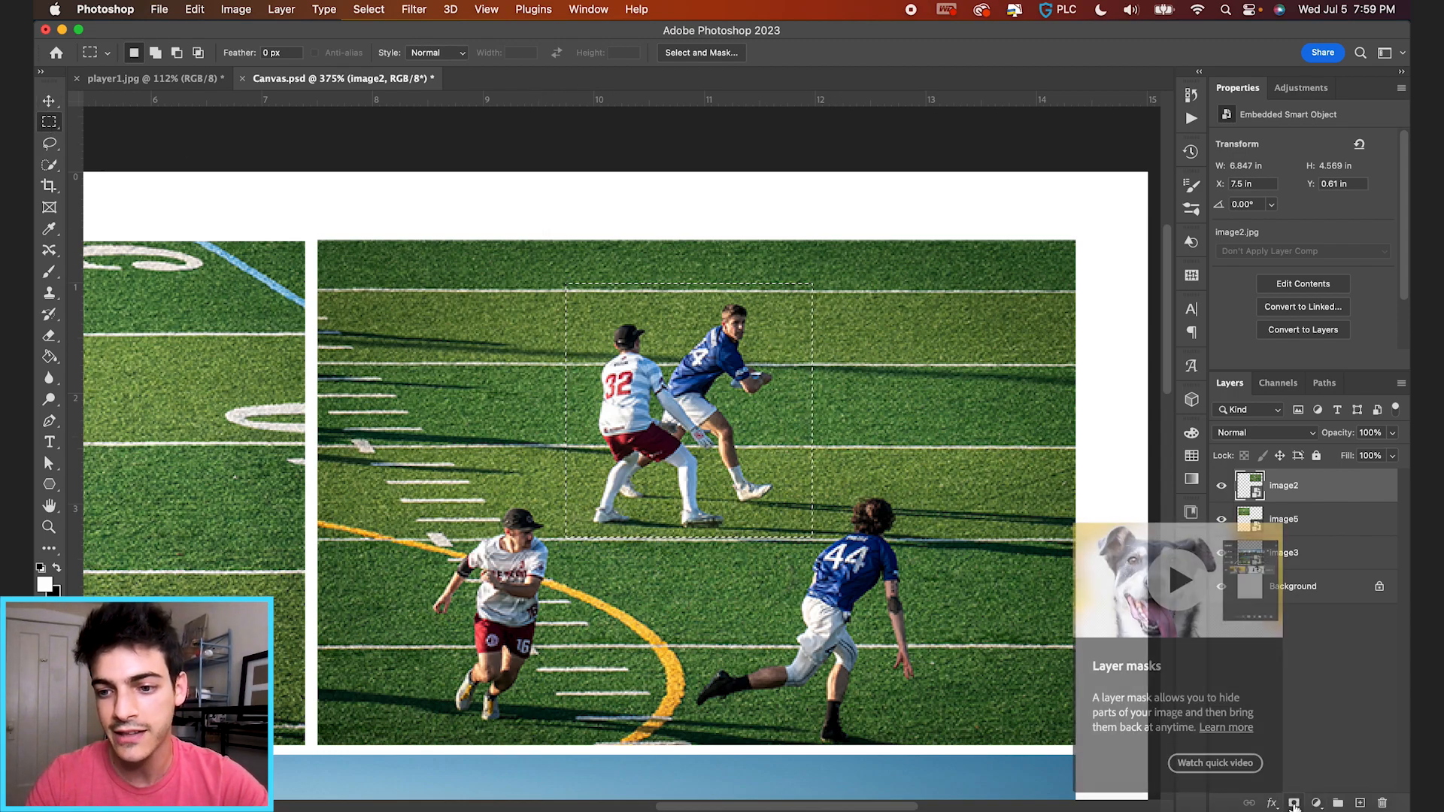
left_click(1222, 486)
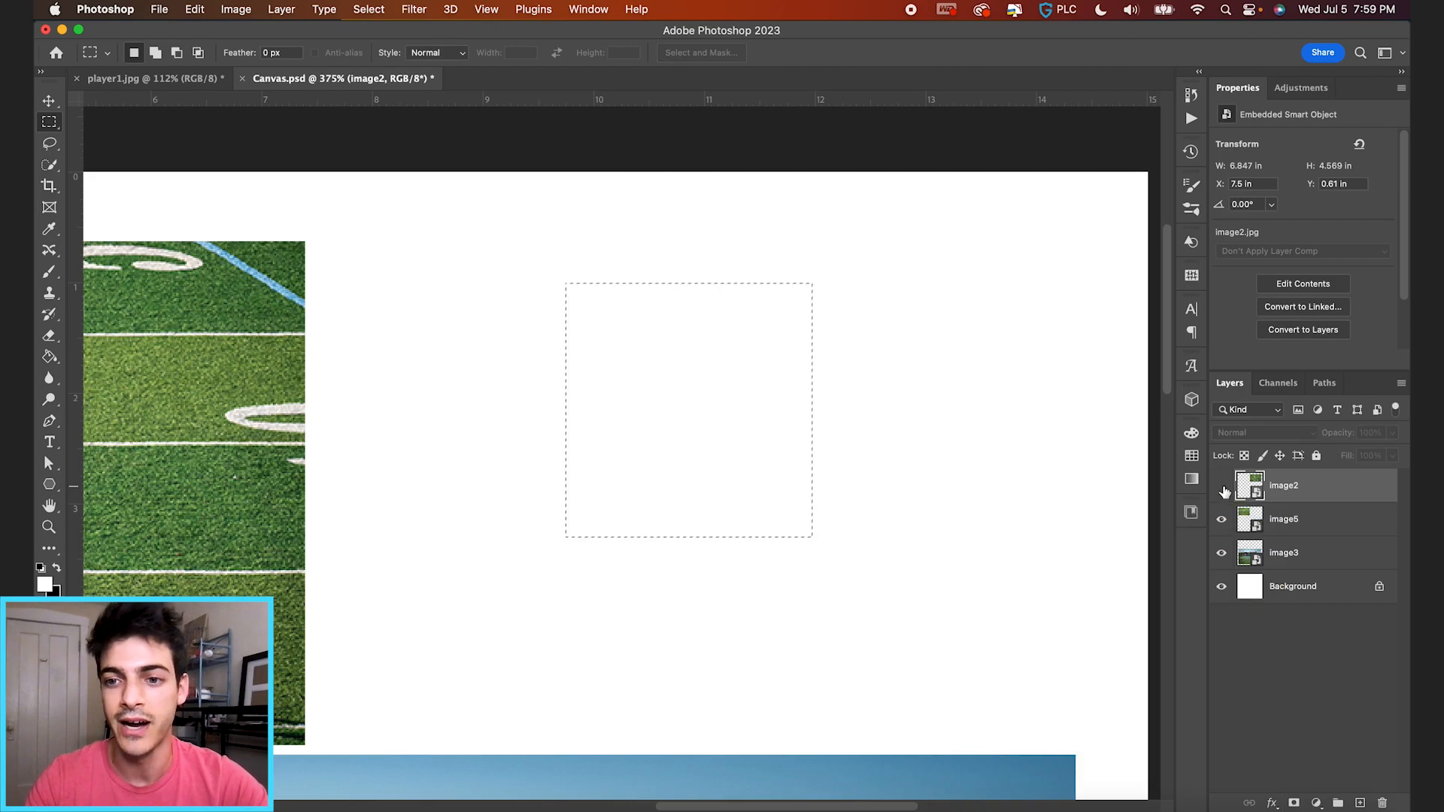
left_click(1221, 486)
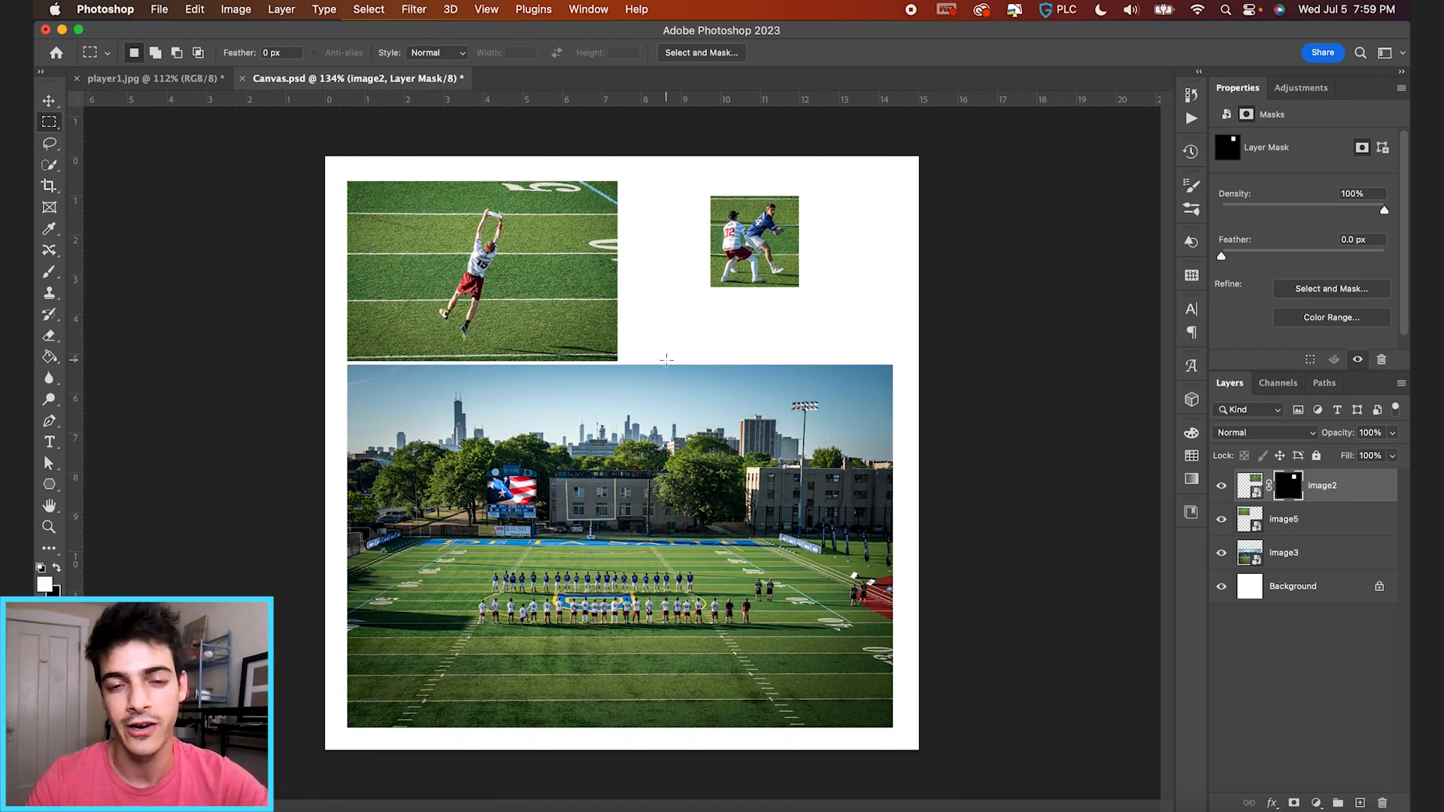
Move and enlarge the masked image2 photo, then restore it to fill its full frame.
left_click(1251, 486)
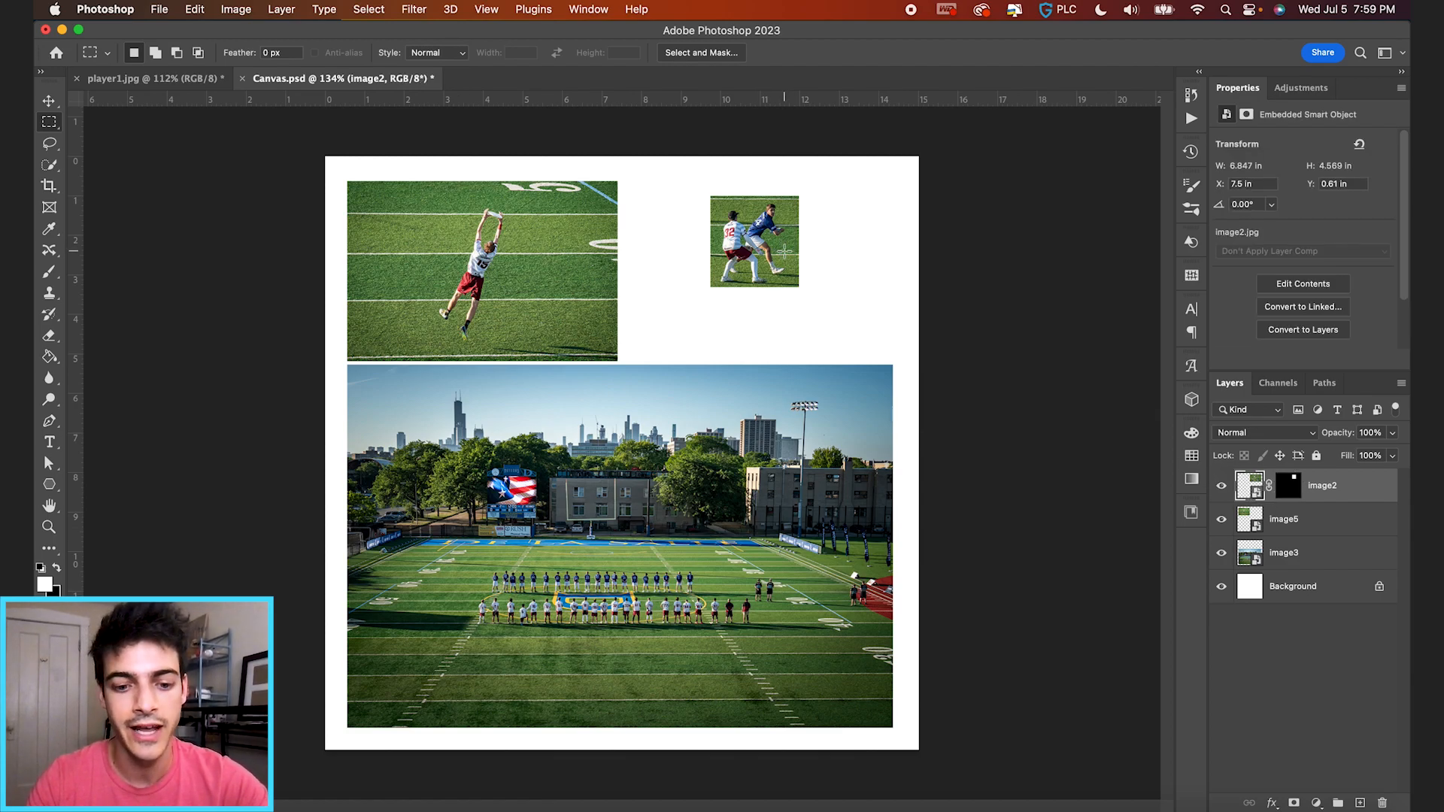
left_click(48, 100)
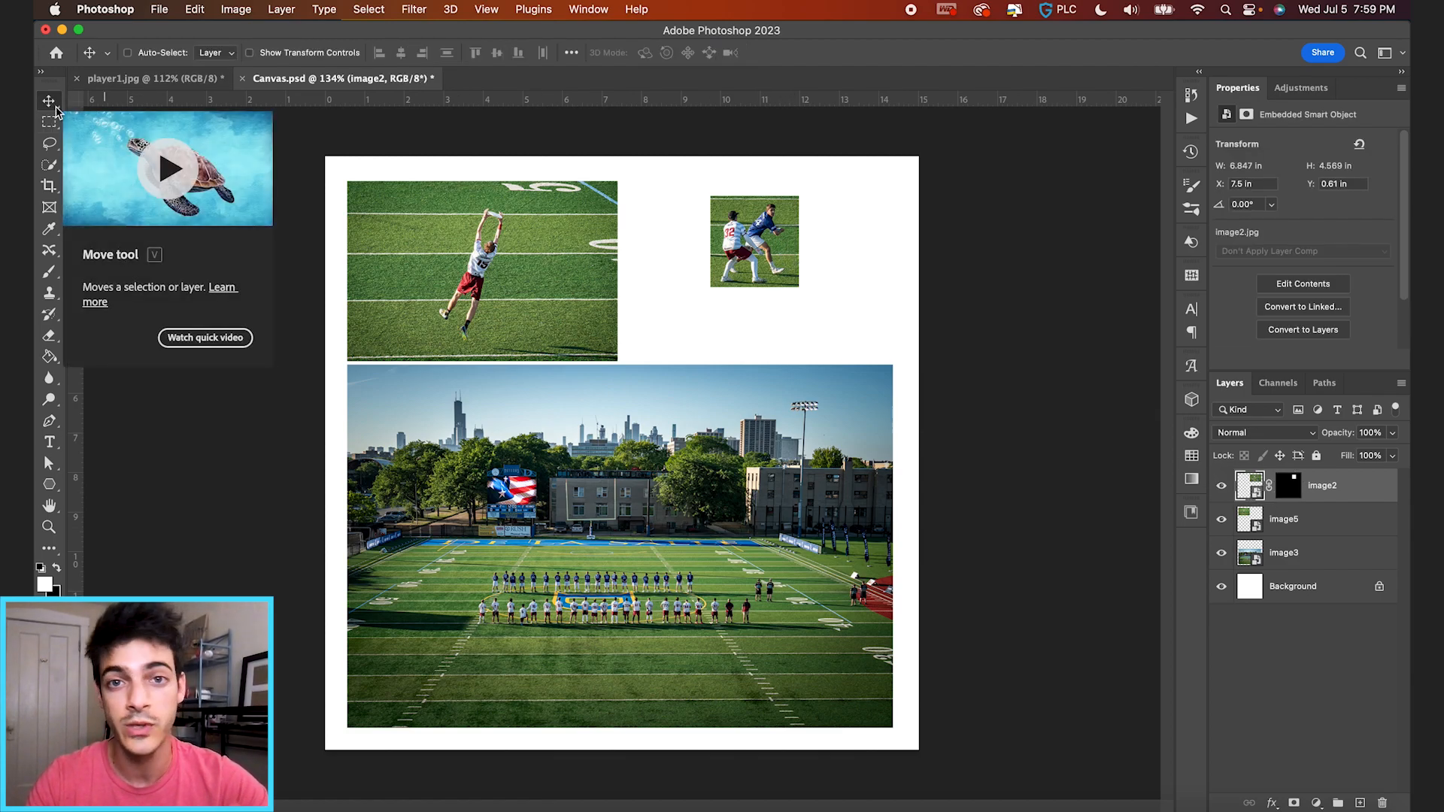
left_click_drag(753, 240, 799, 287)
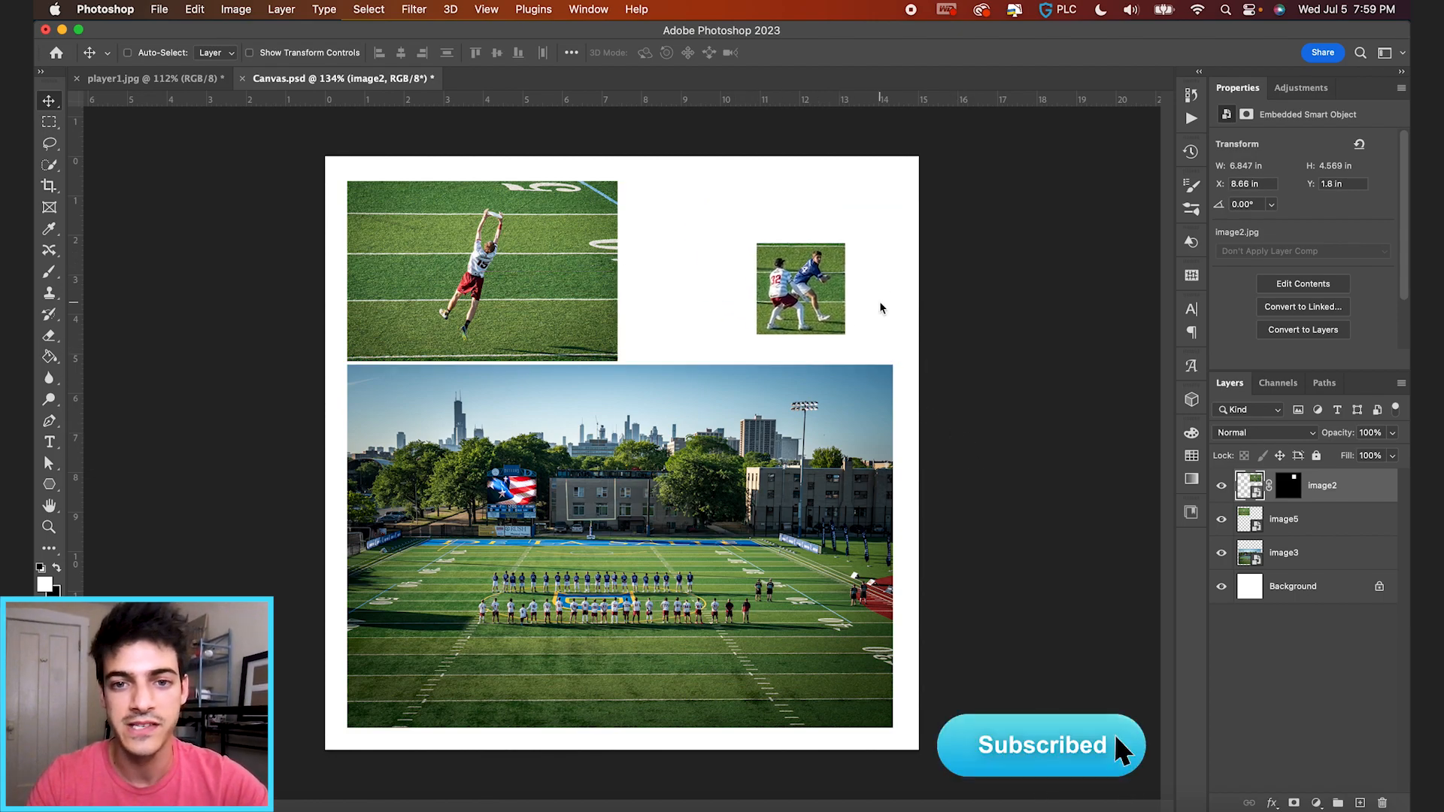
left_click_drag(799, 288, 754, 241)
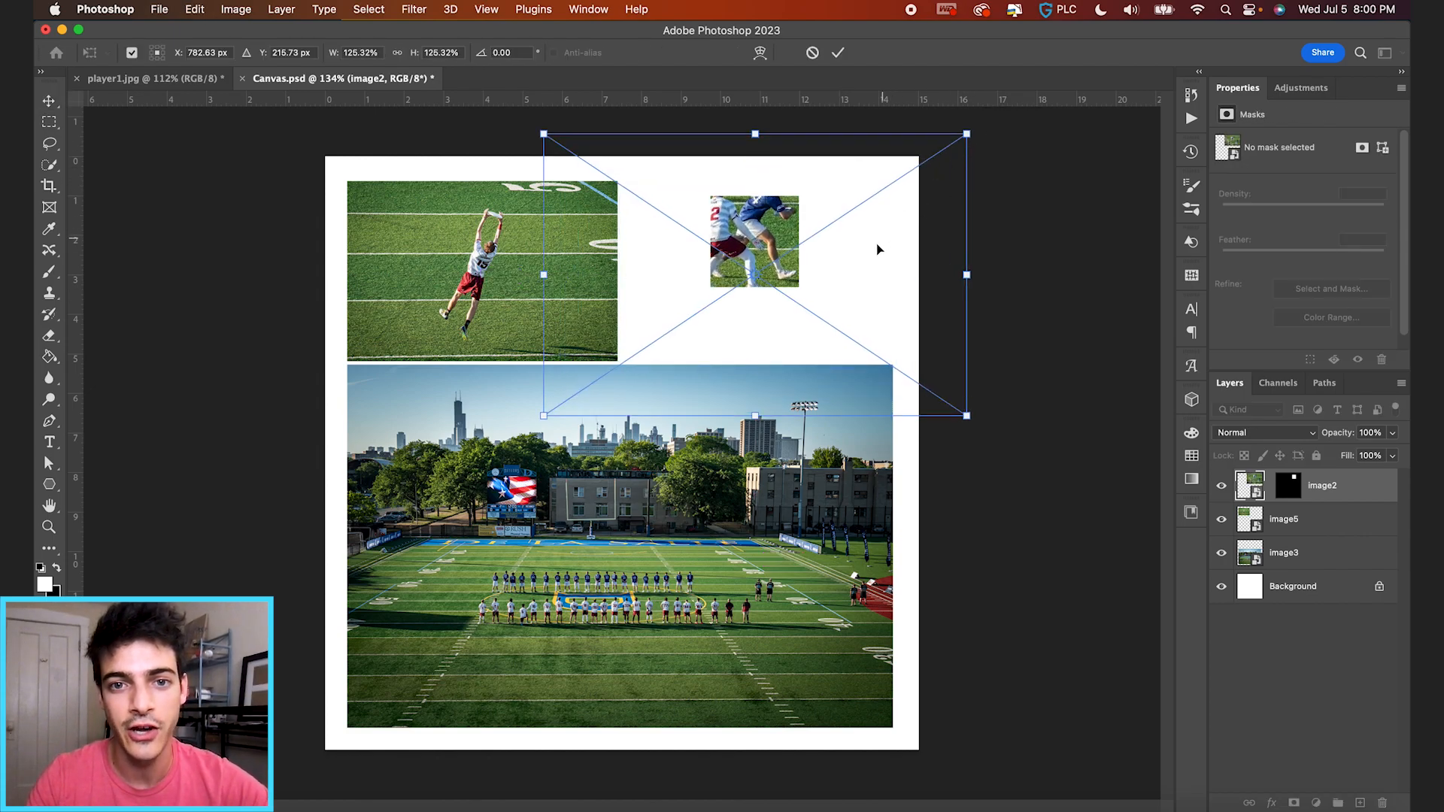
left_click_drag(968, 134, 1040, 105)
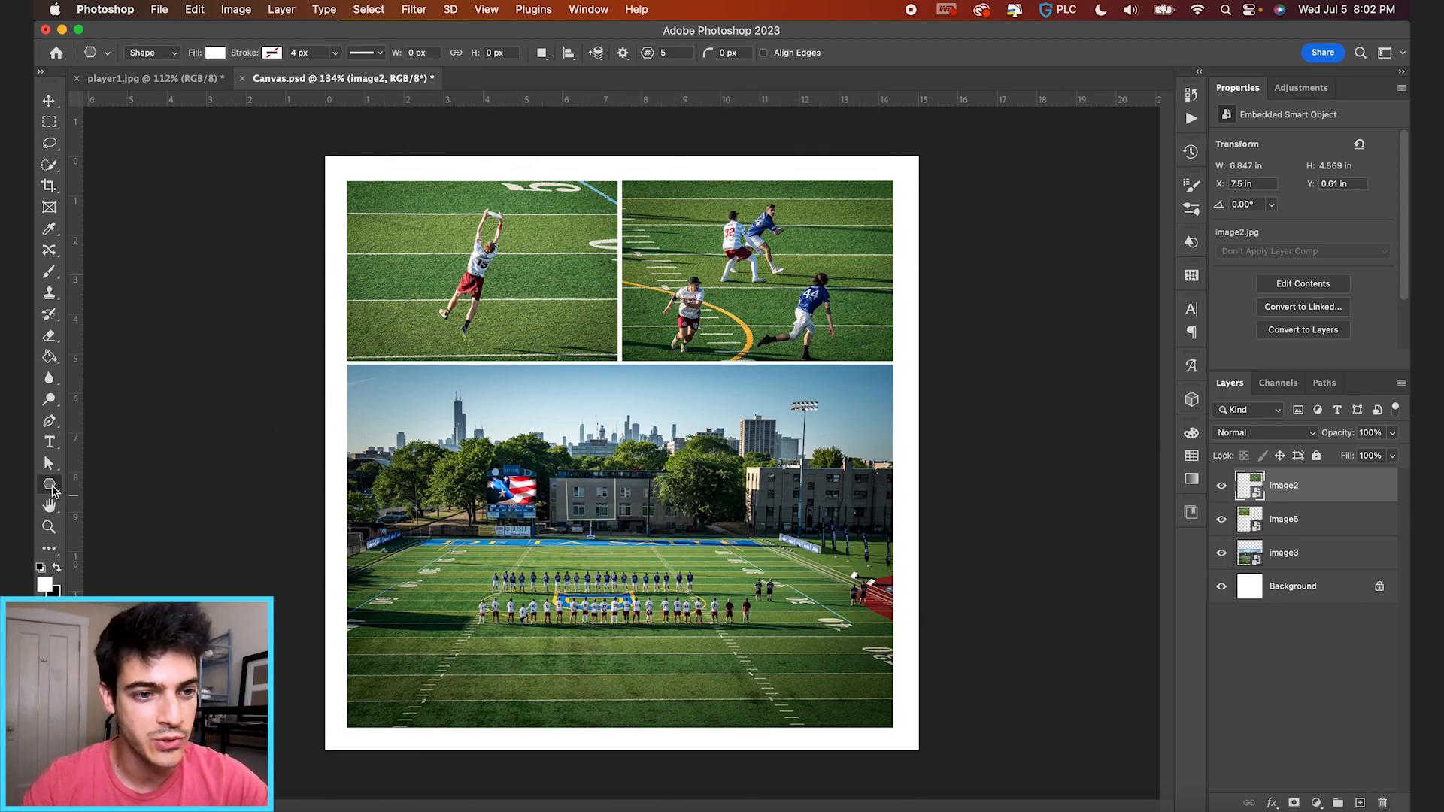
Draw a white star with the Polygon tool, try 66% opacity, and stack image2 above Polygon 1.
left_click(49, 486)
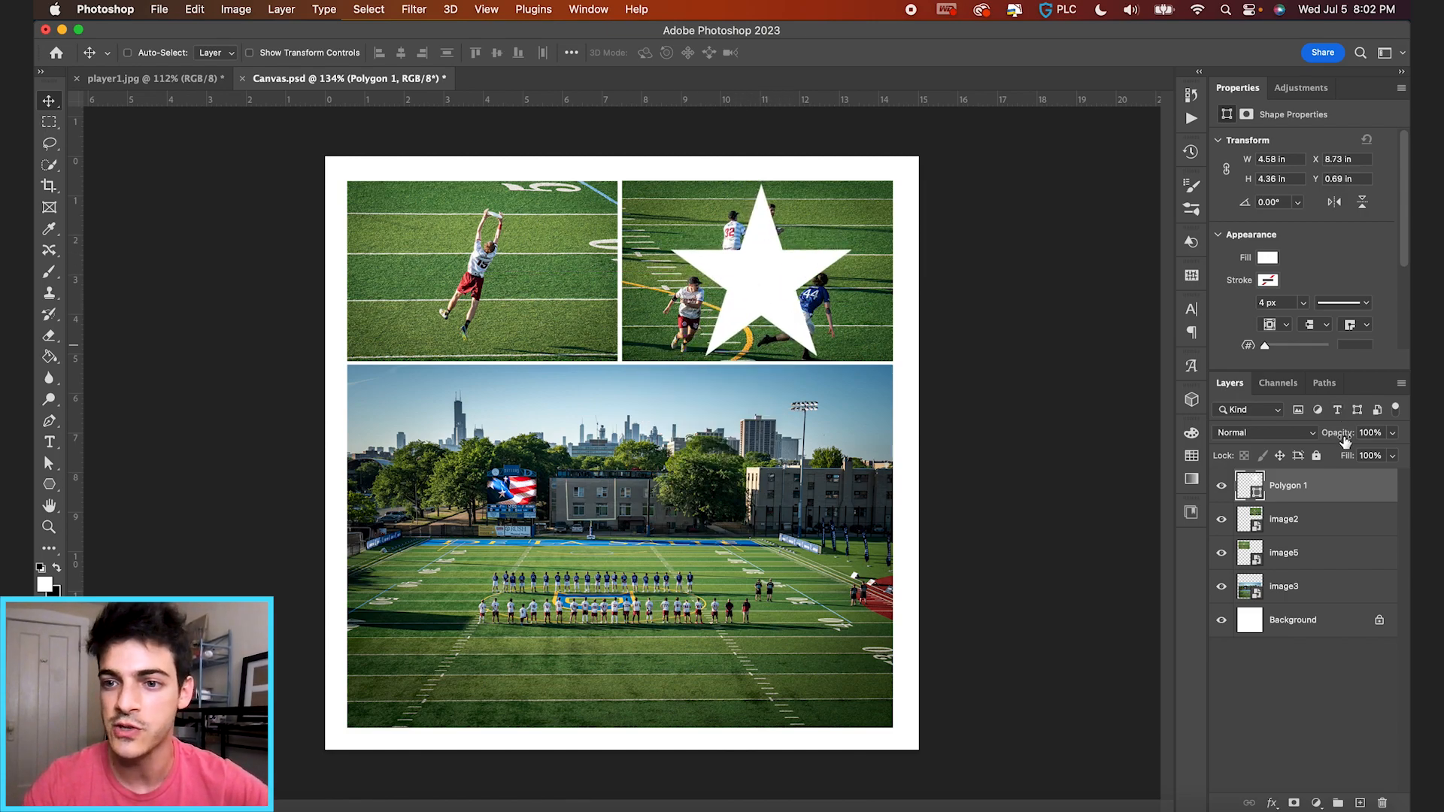
type("66%")
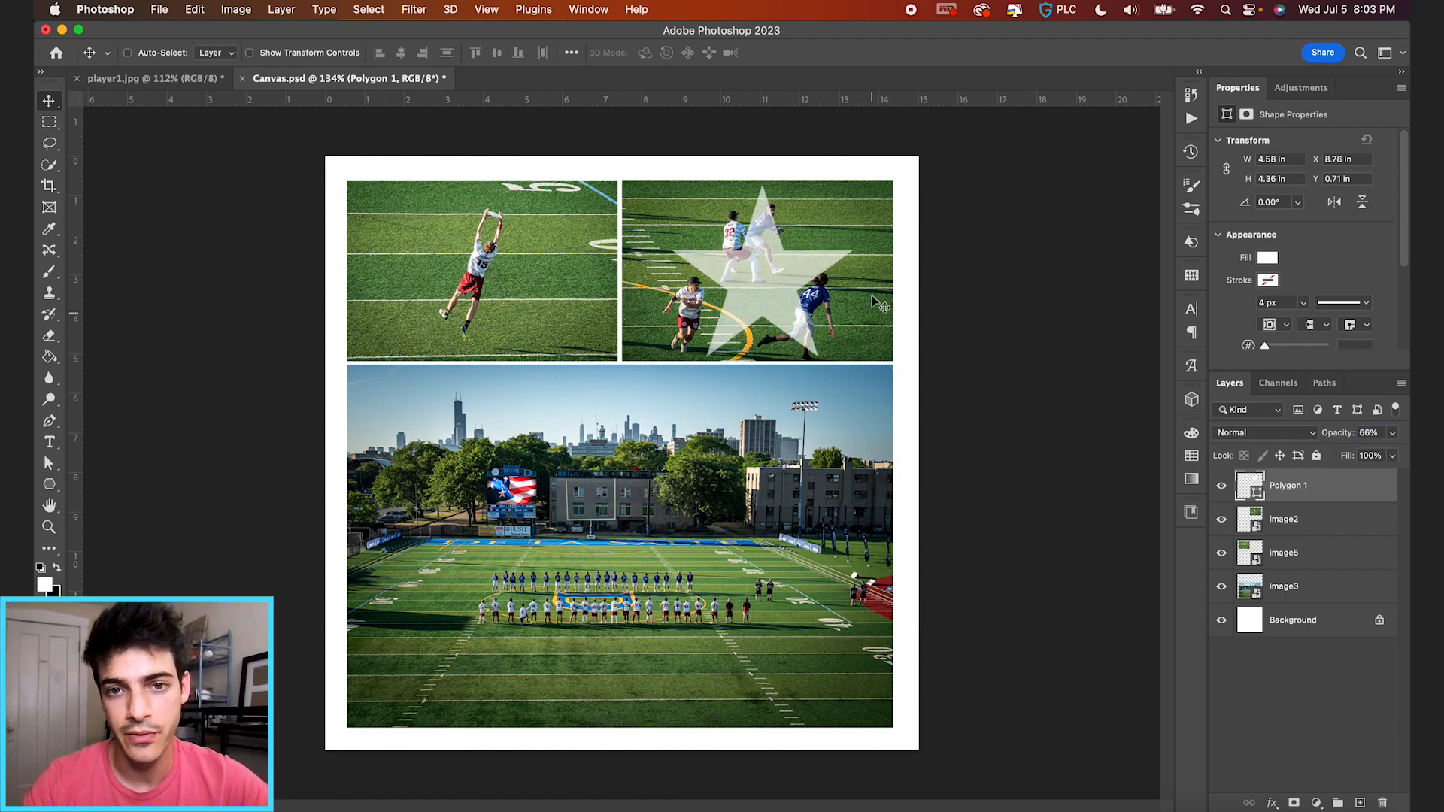
mouse_move(1138, 426)
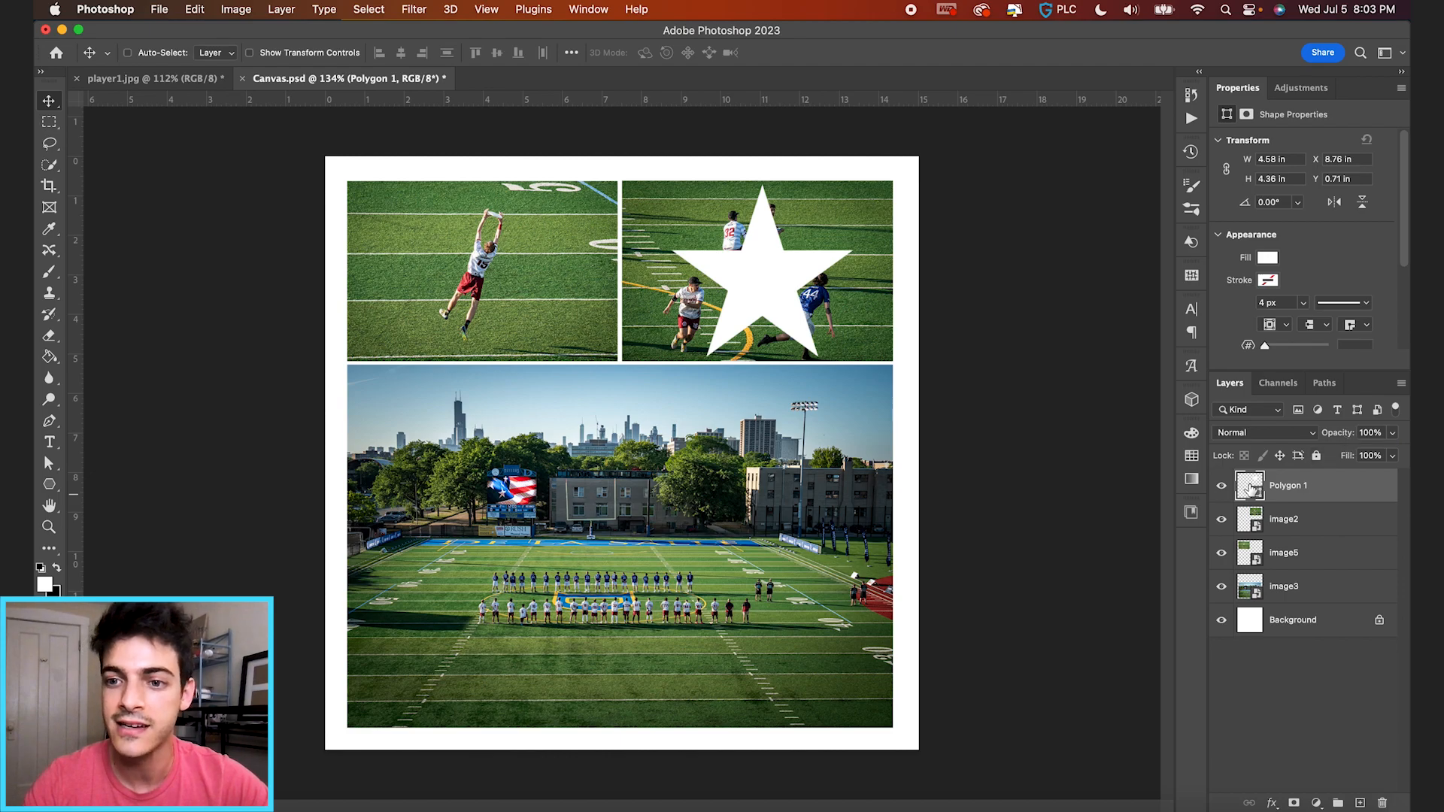
left_click_drag(1290, 486, 1289, 535)
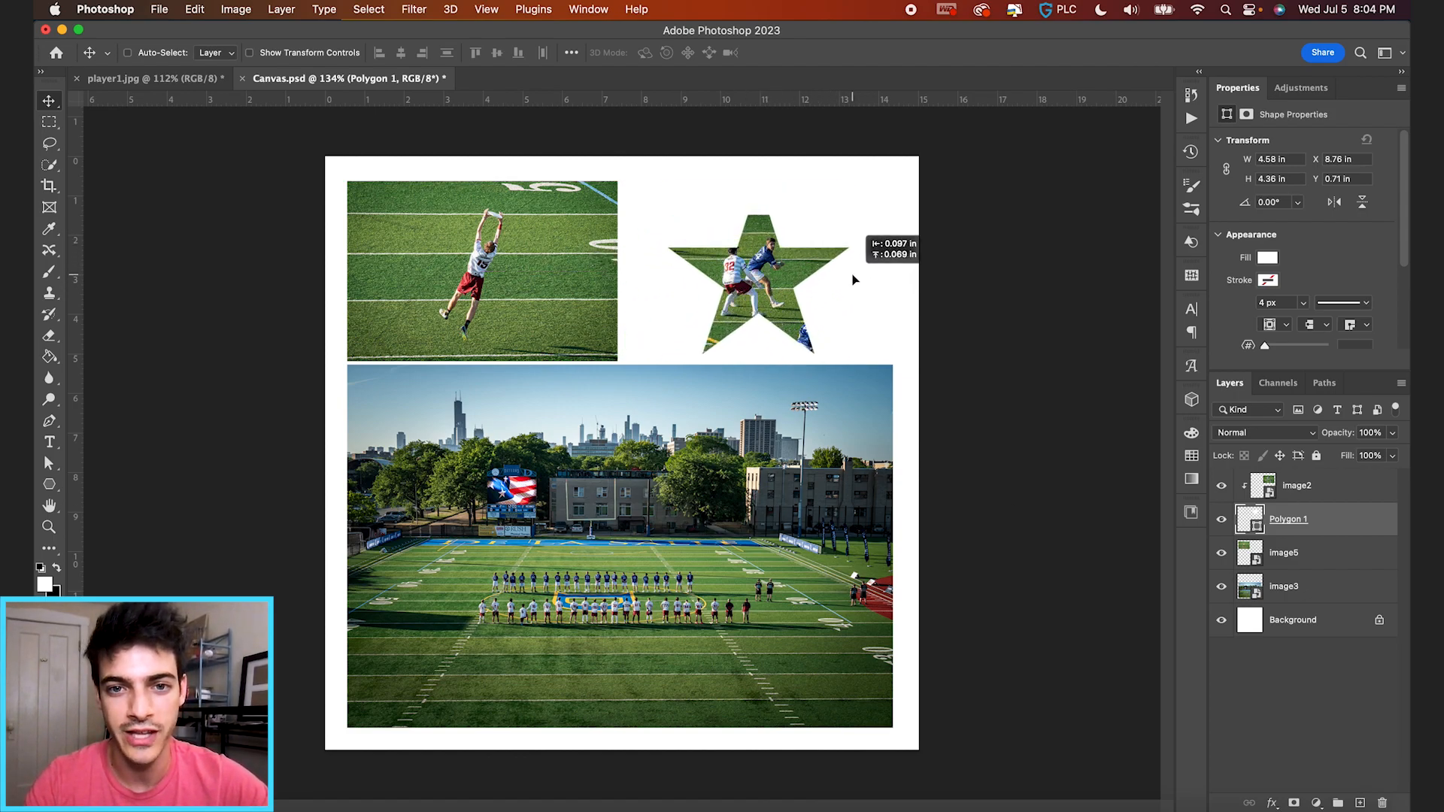
Nudge image2 into place inside the star and select image3 for the painted blob clip.
left_click(1297, 486)
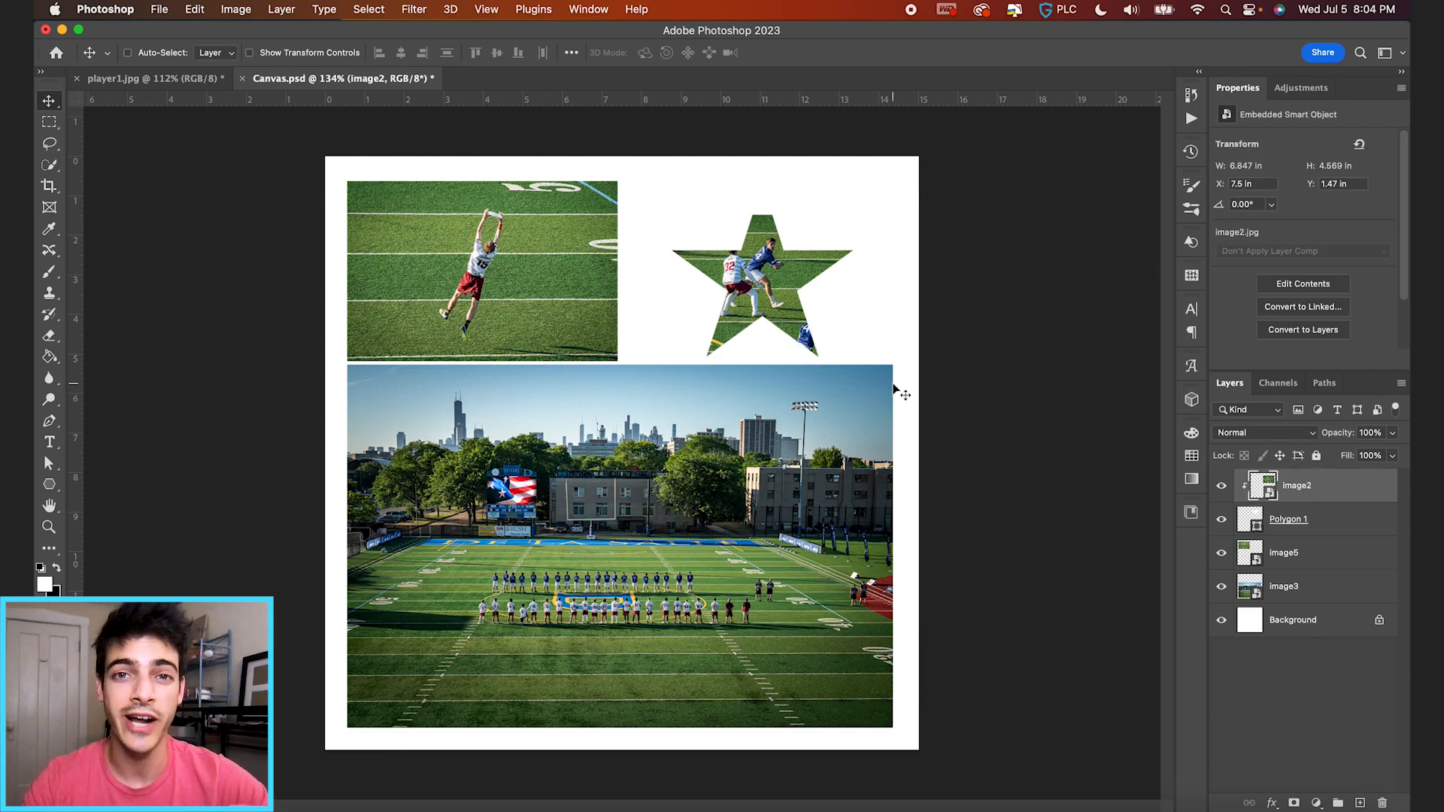
left_click_drag(756, 277, 737, 267)
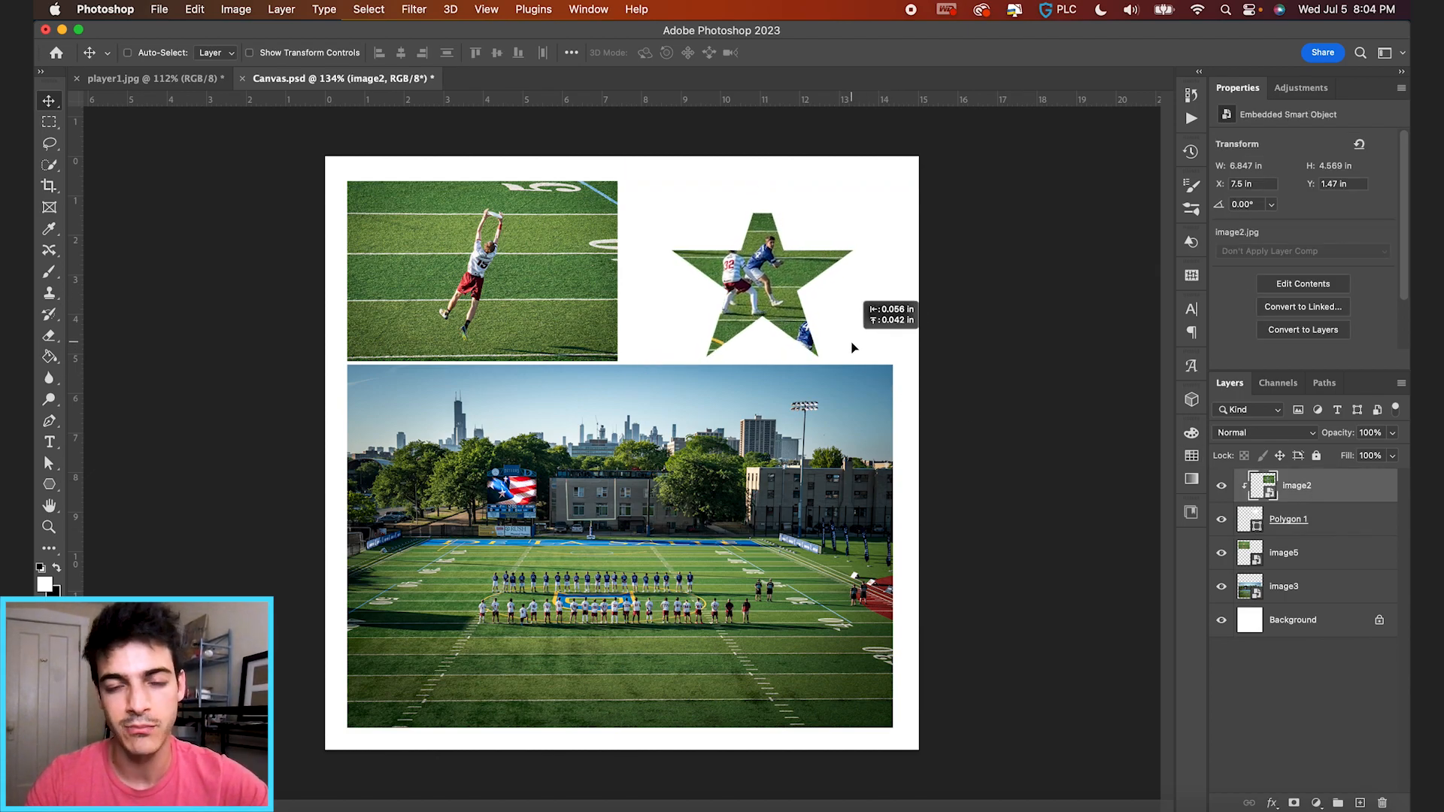
left_click_drag(755, 286, 755, 277)
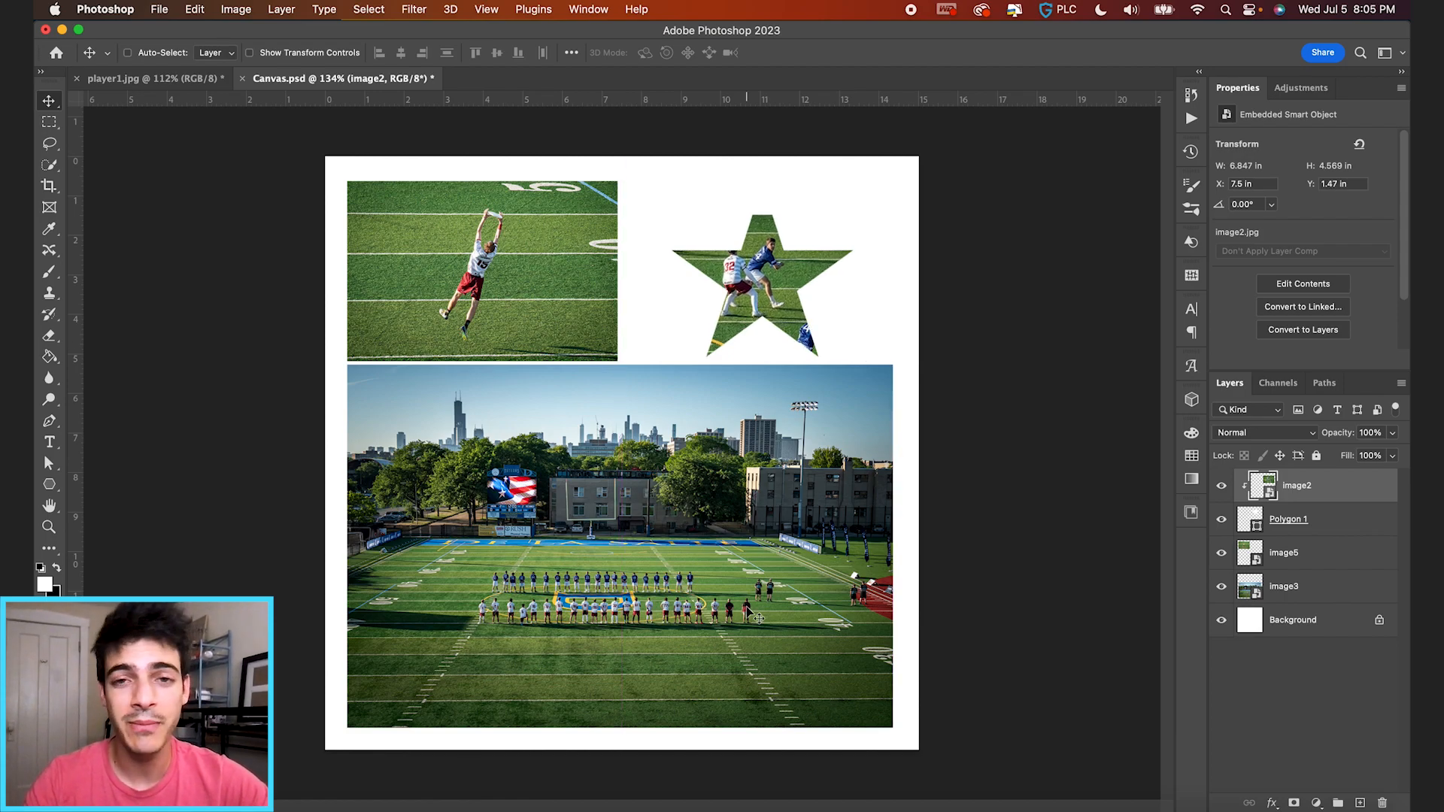
left_click(1284, 587)
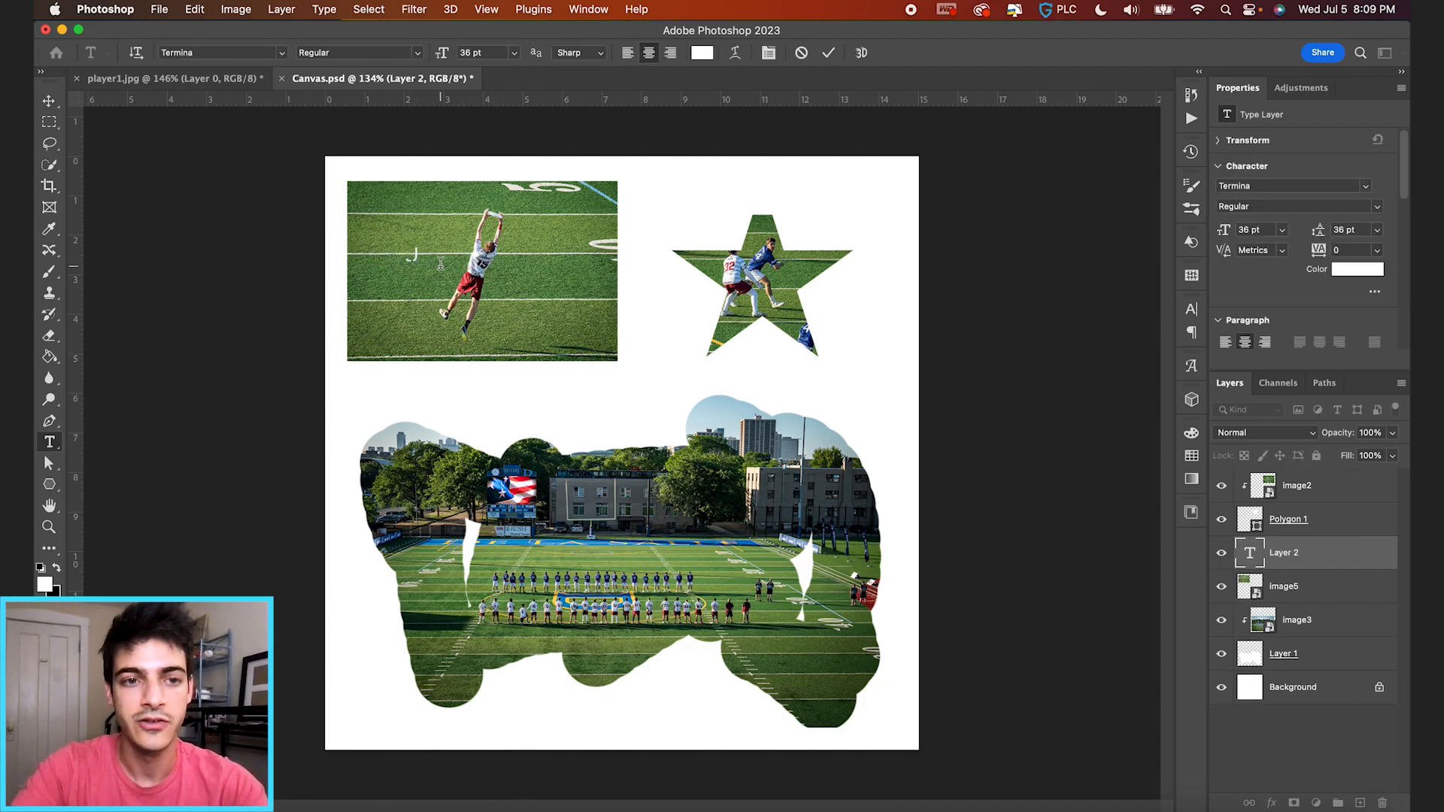
Enter 'JUMP' in the new text layer and switch to player1.jpg.
type("JUMP")
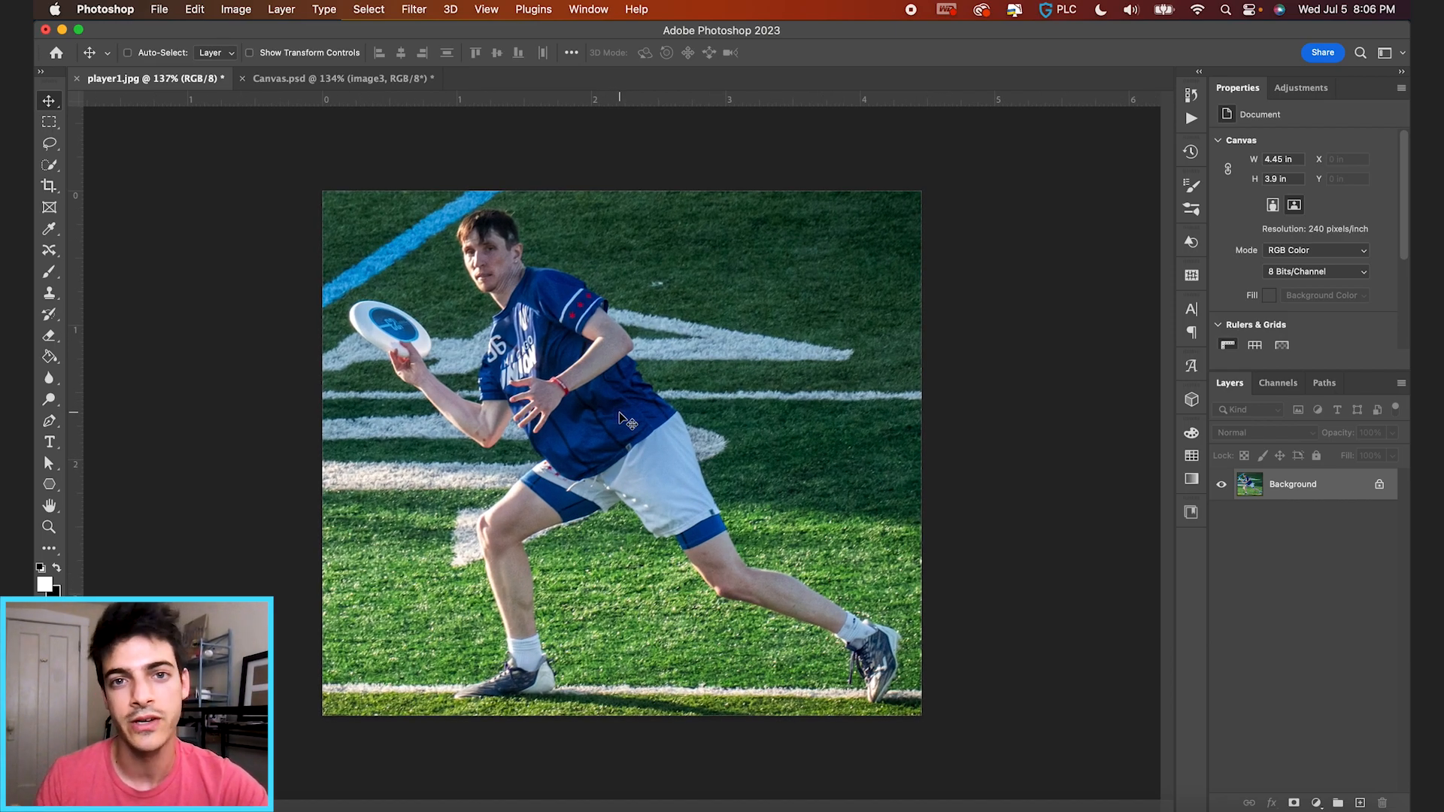
mouse_move(629, 413)
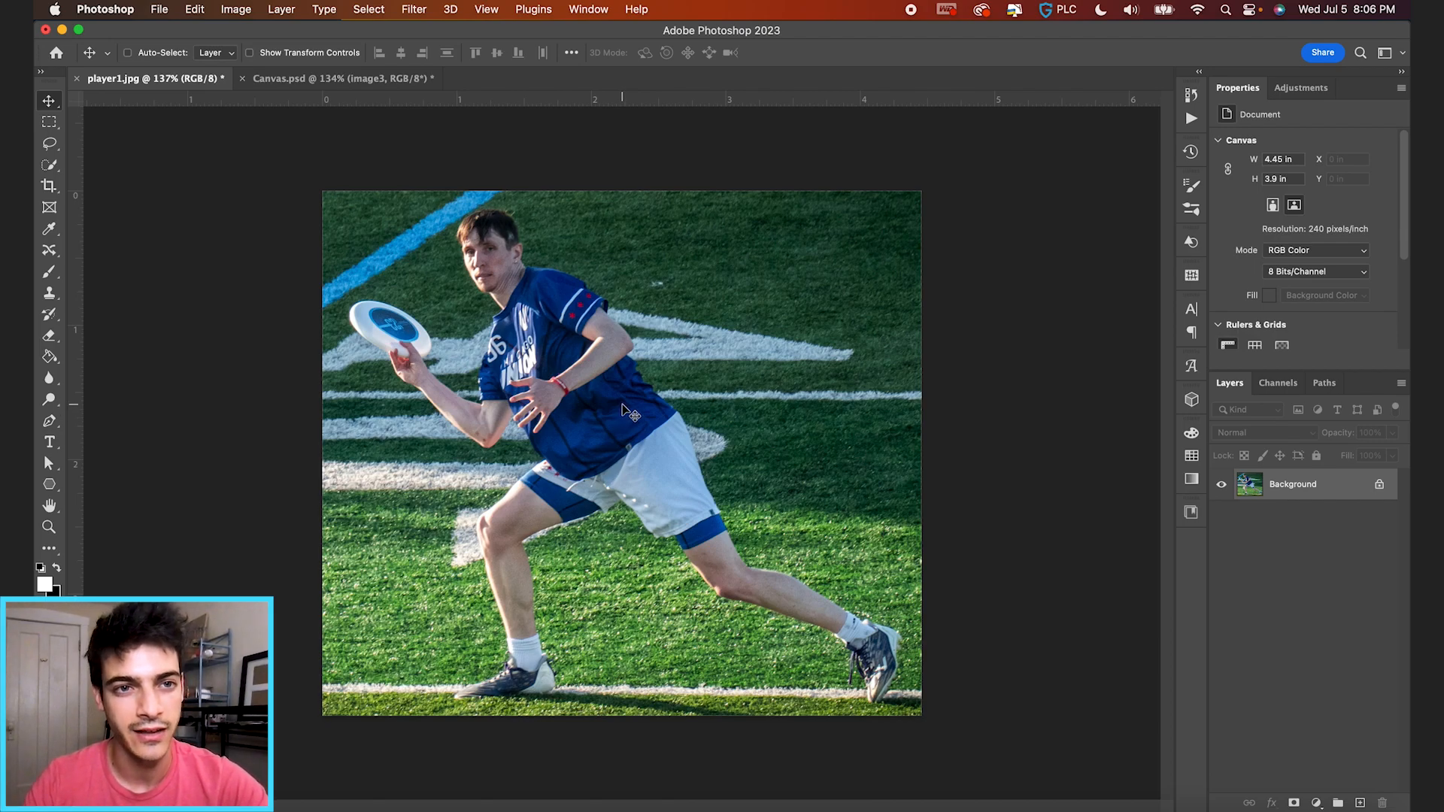
mouse_move(48, 167)
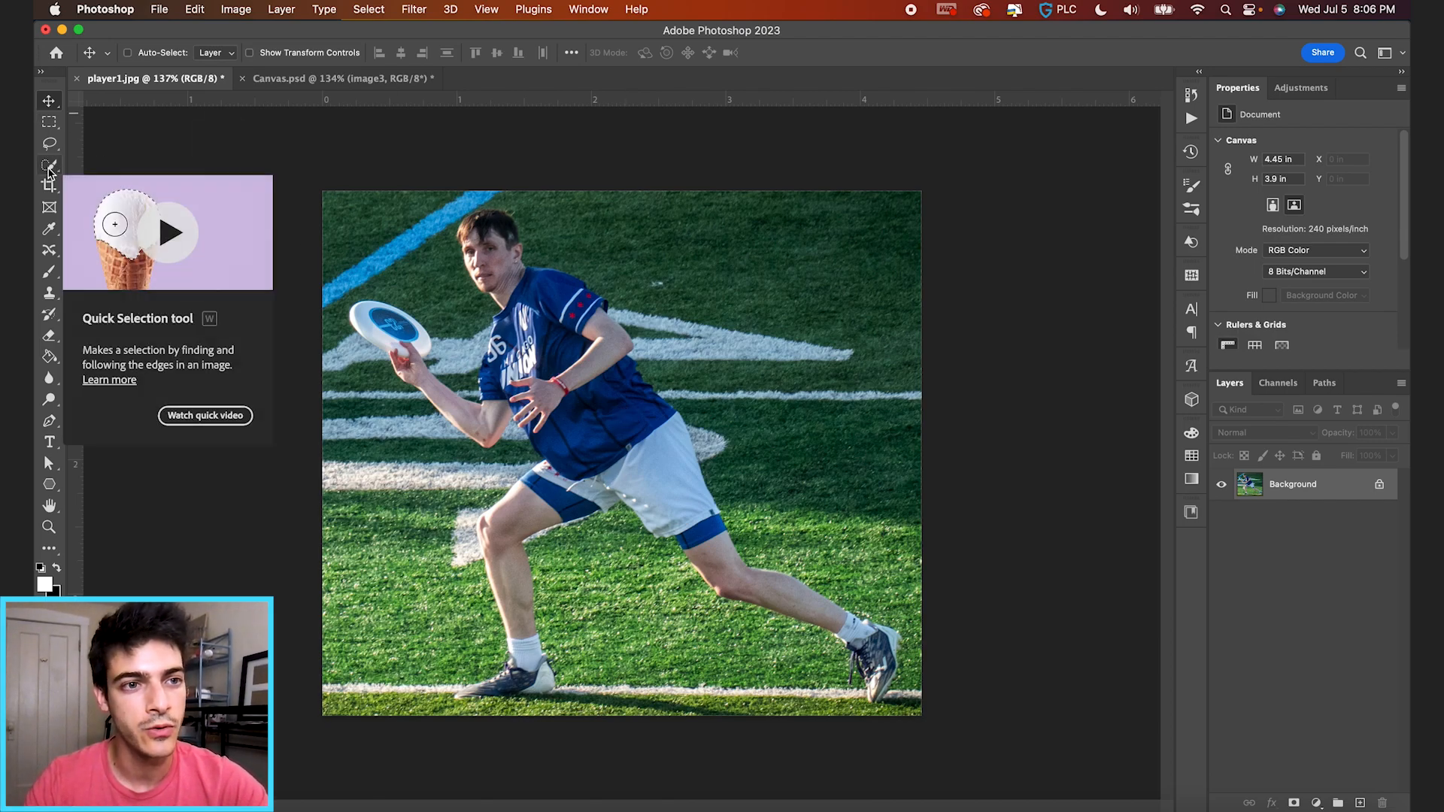
Select the disc-throwing player with Select Subject using the Quick Selection tool.
left_click(49, 167)
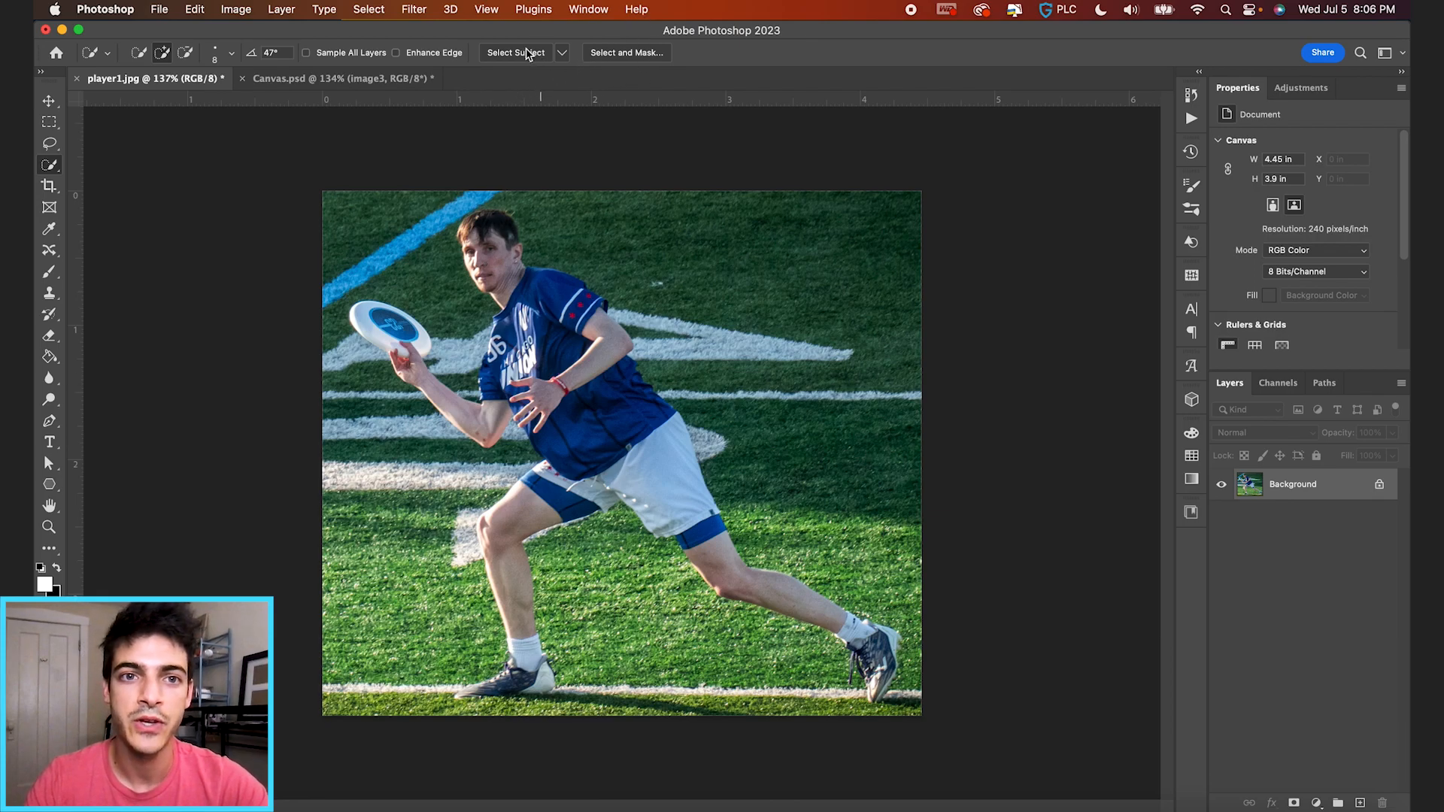
left_click(515, 53)
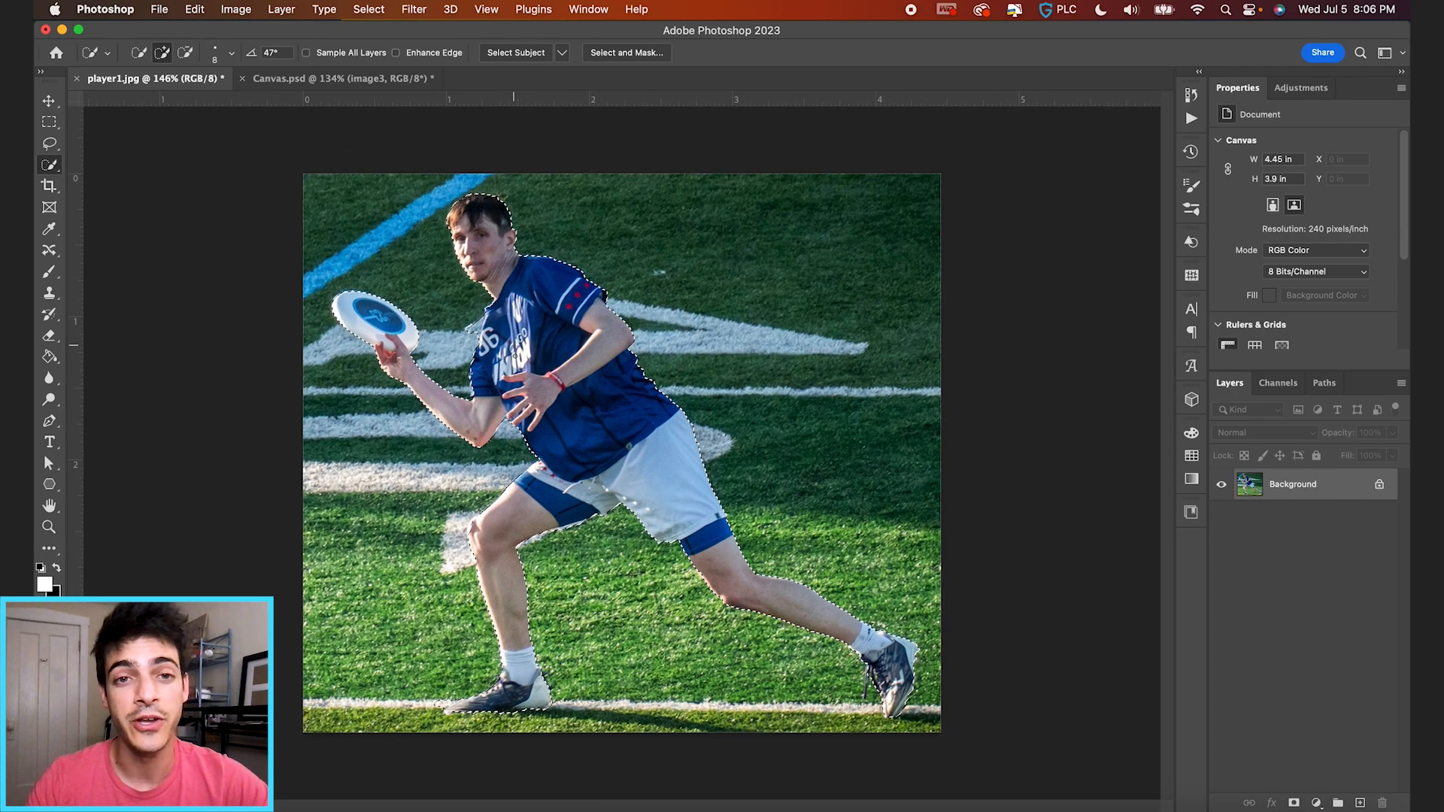
Refine in Select and Mask and output the player selection as a layer mask.
left_click(626, 52)
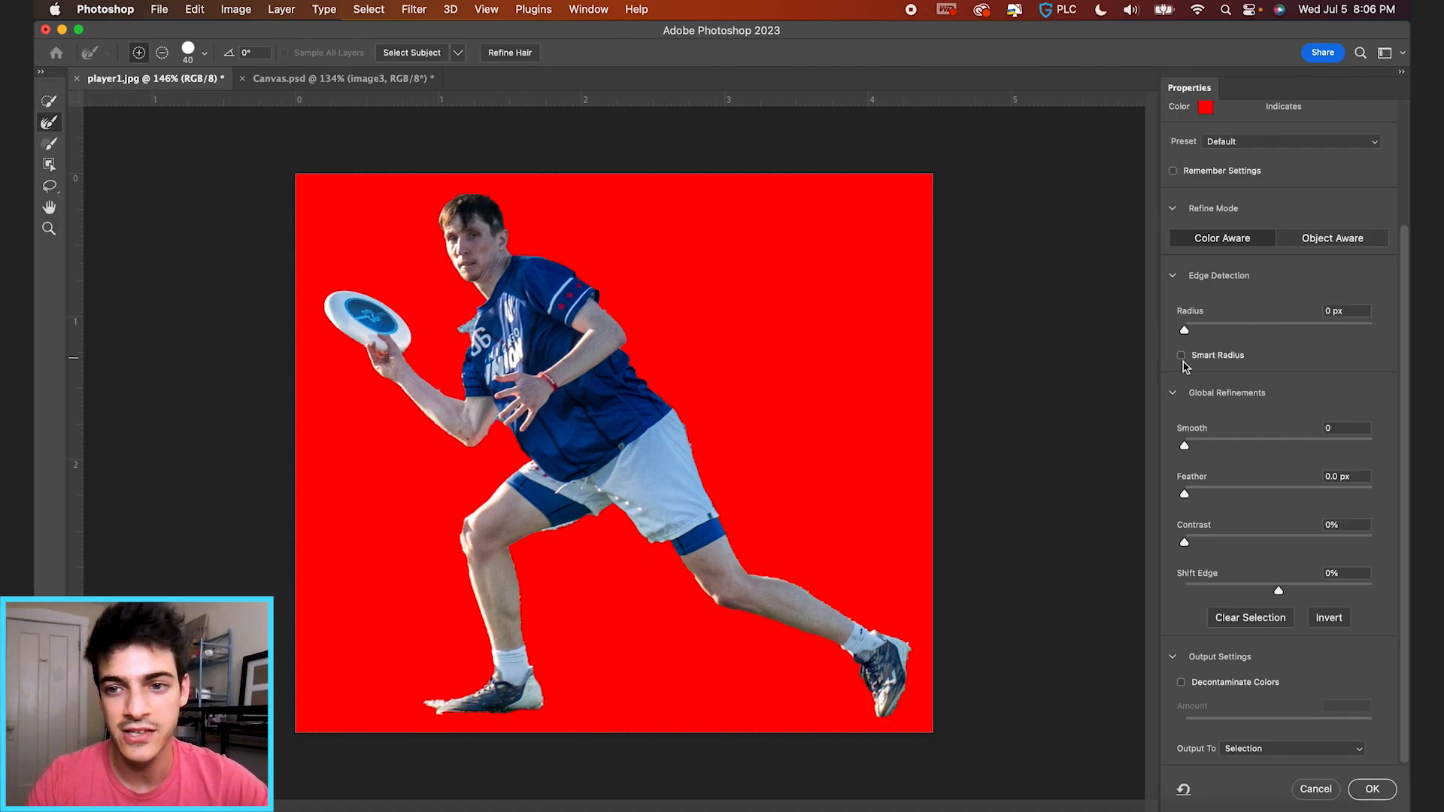
left_click(1182, 355)
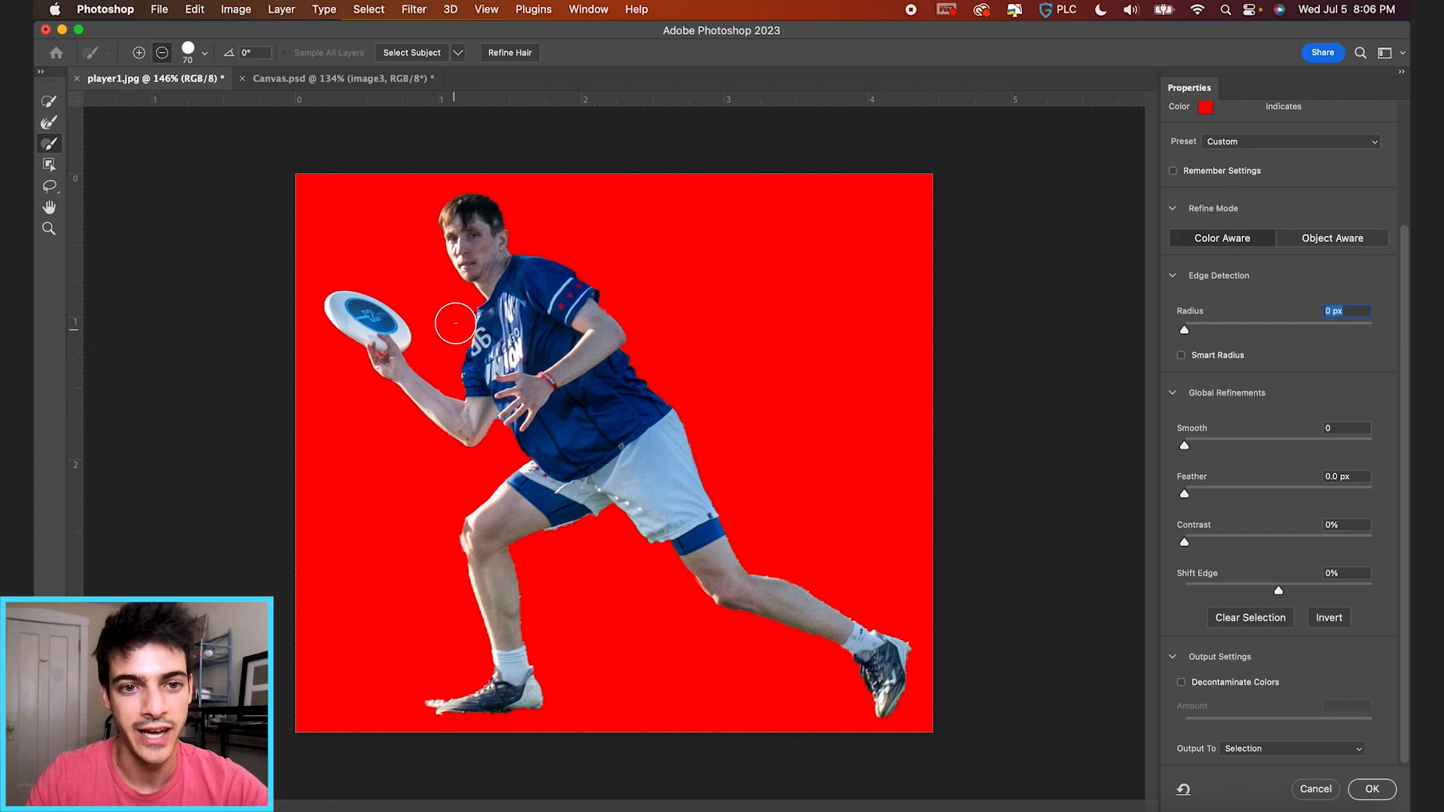
left_click(1289, 747)
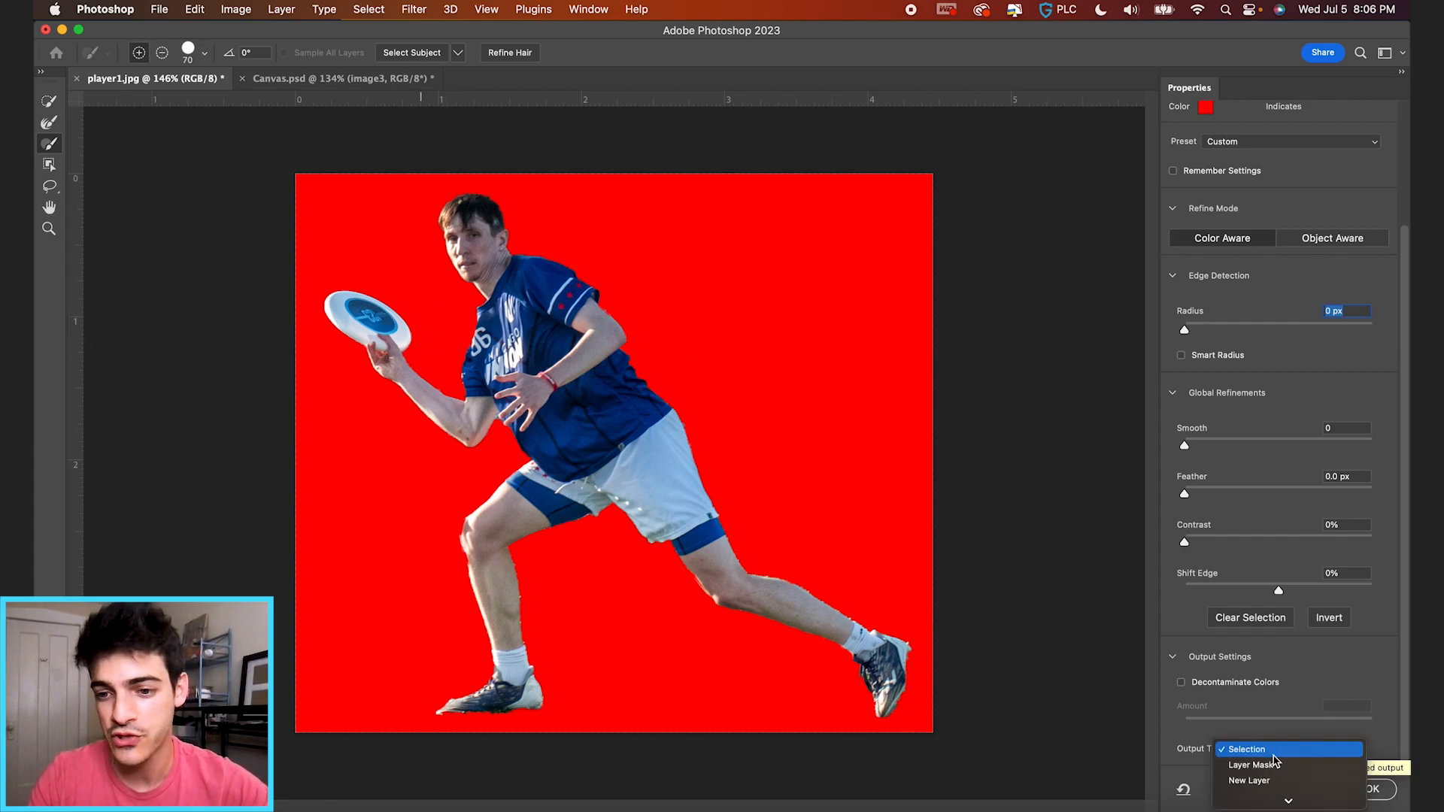
left_click(1255, 765)
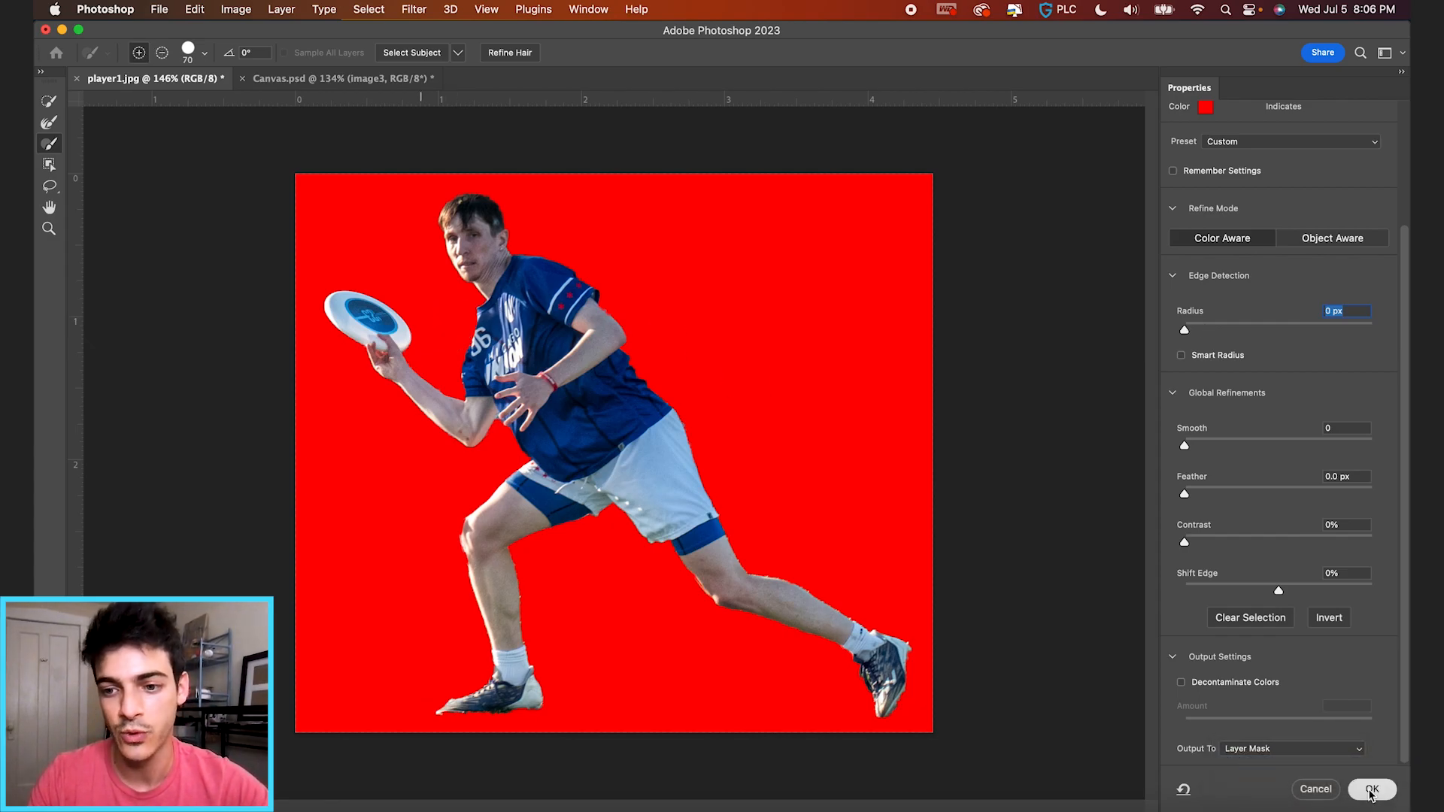
left_click(1372, 790)
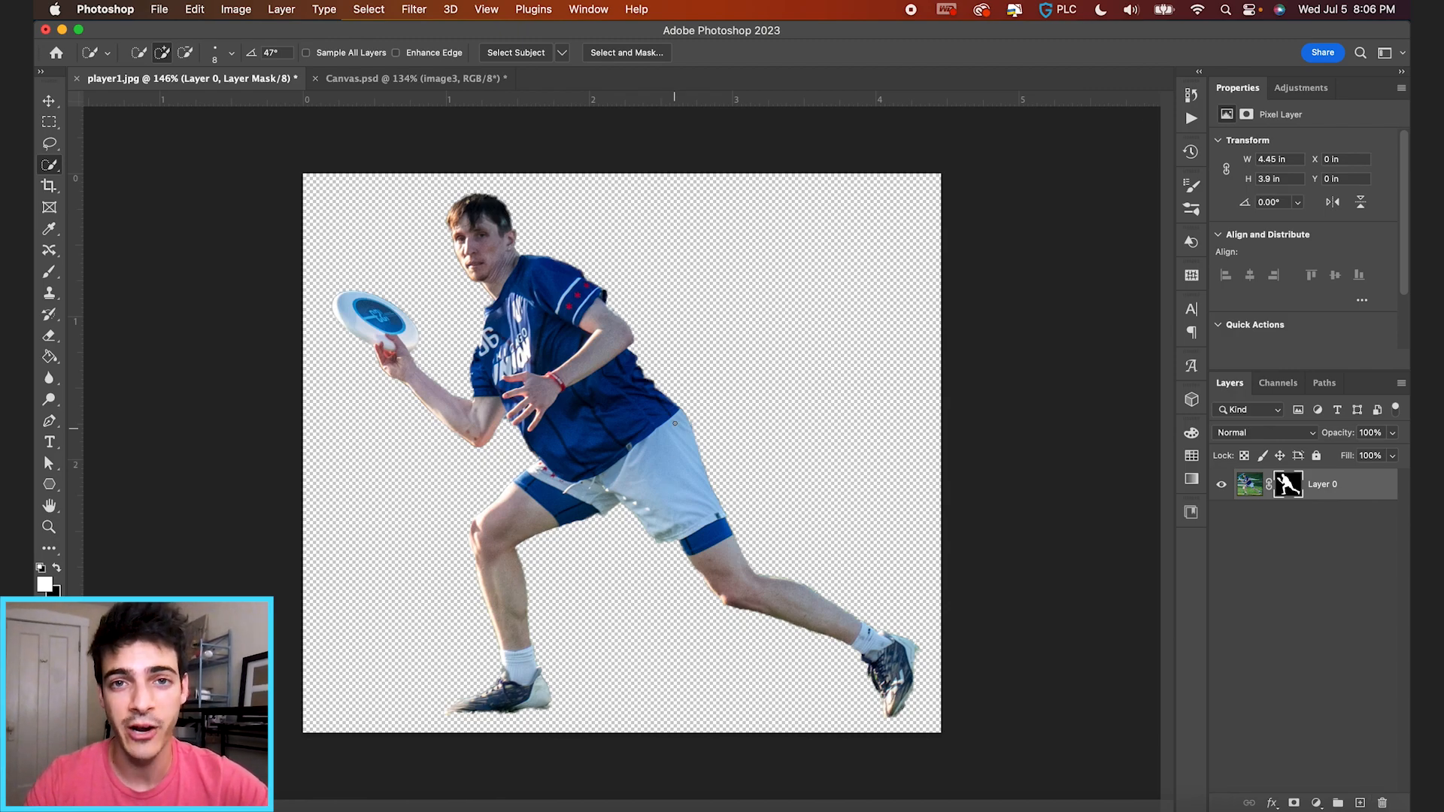
mouse_move(1289, 488)
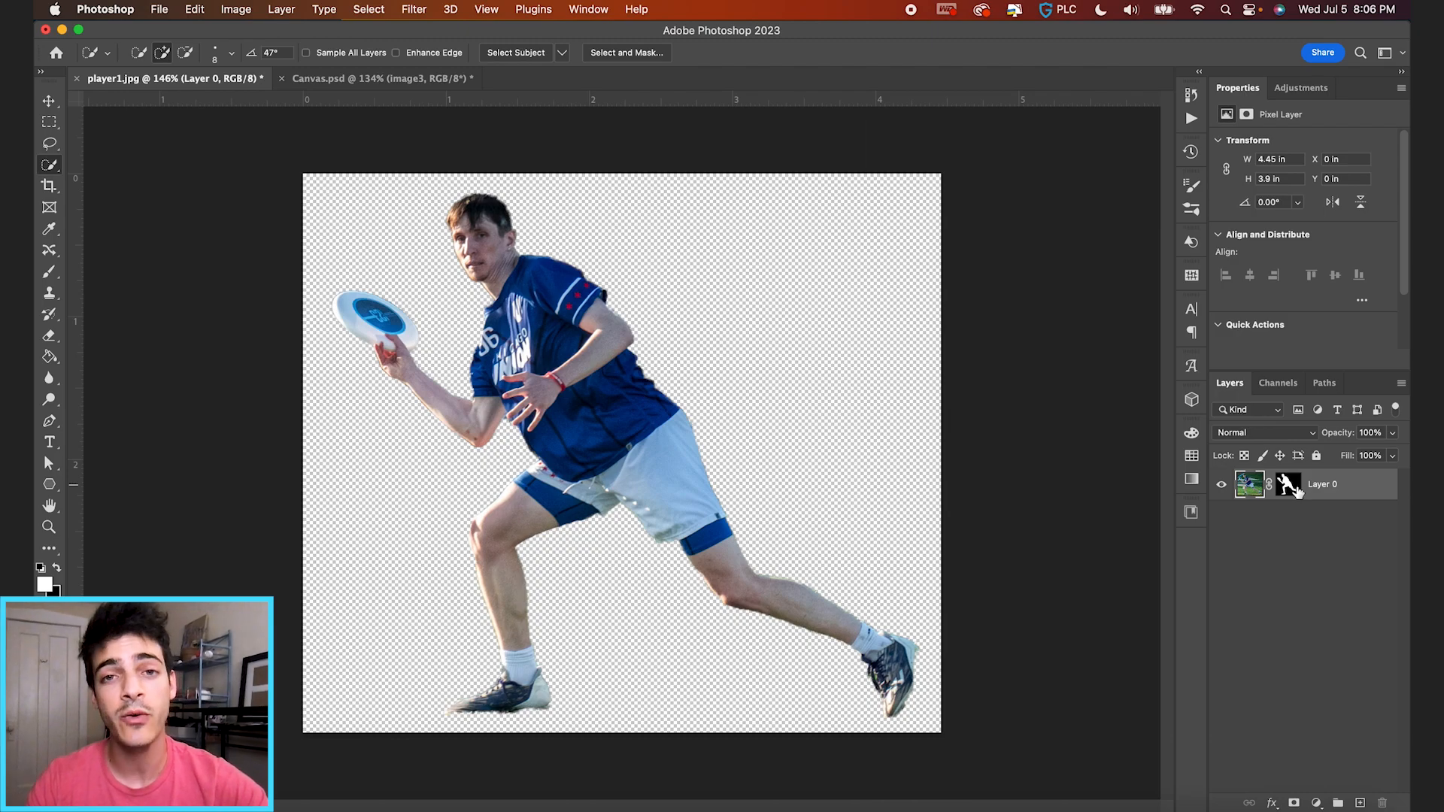
mouse_move(1290, 483)
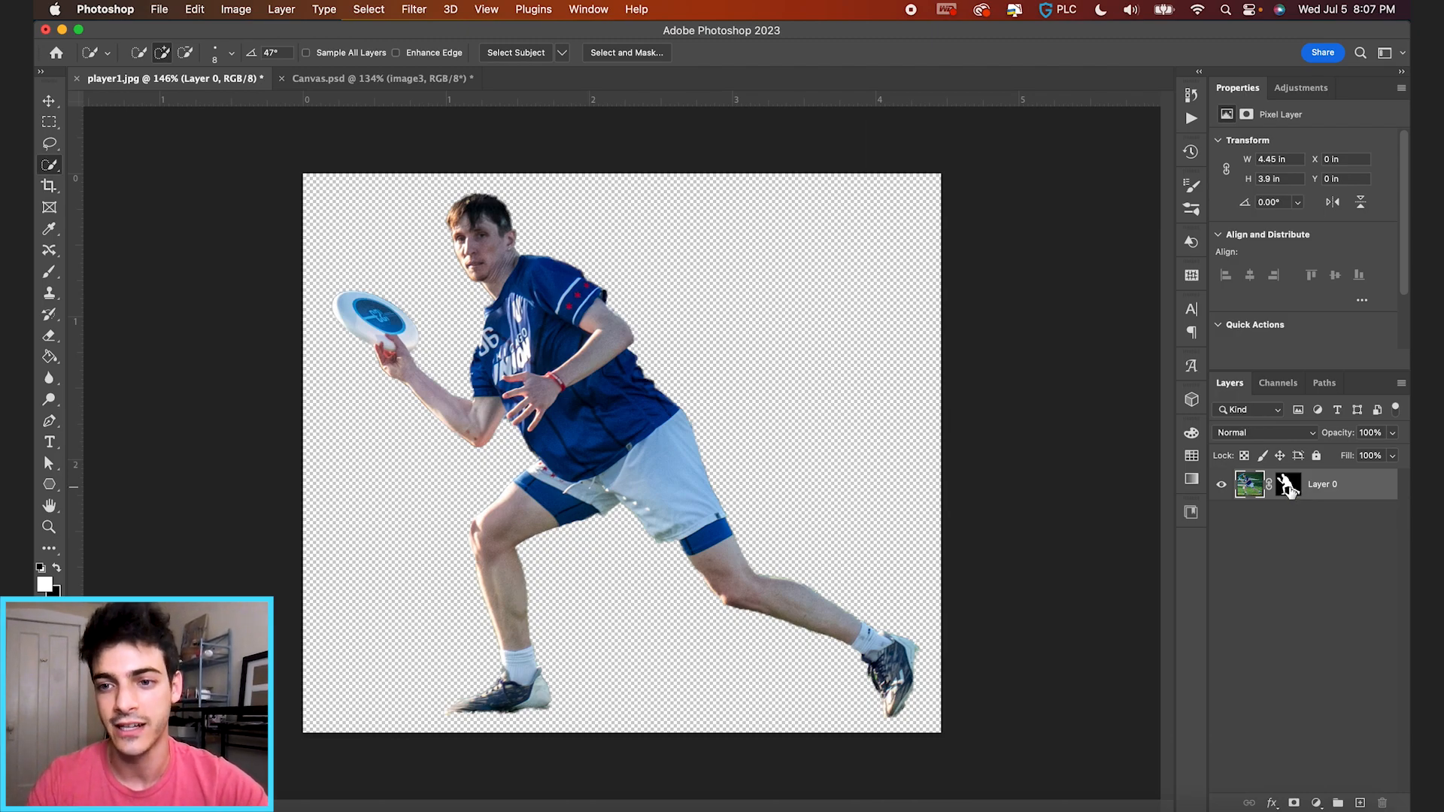
Disable then re-enable the player's layer mask and load its outline as a selection for cropping.
left_click(1289, 483)
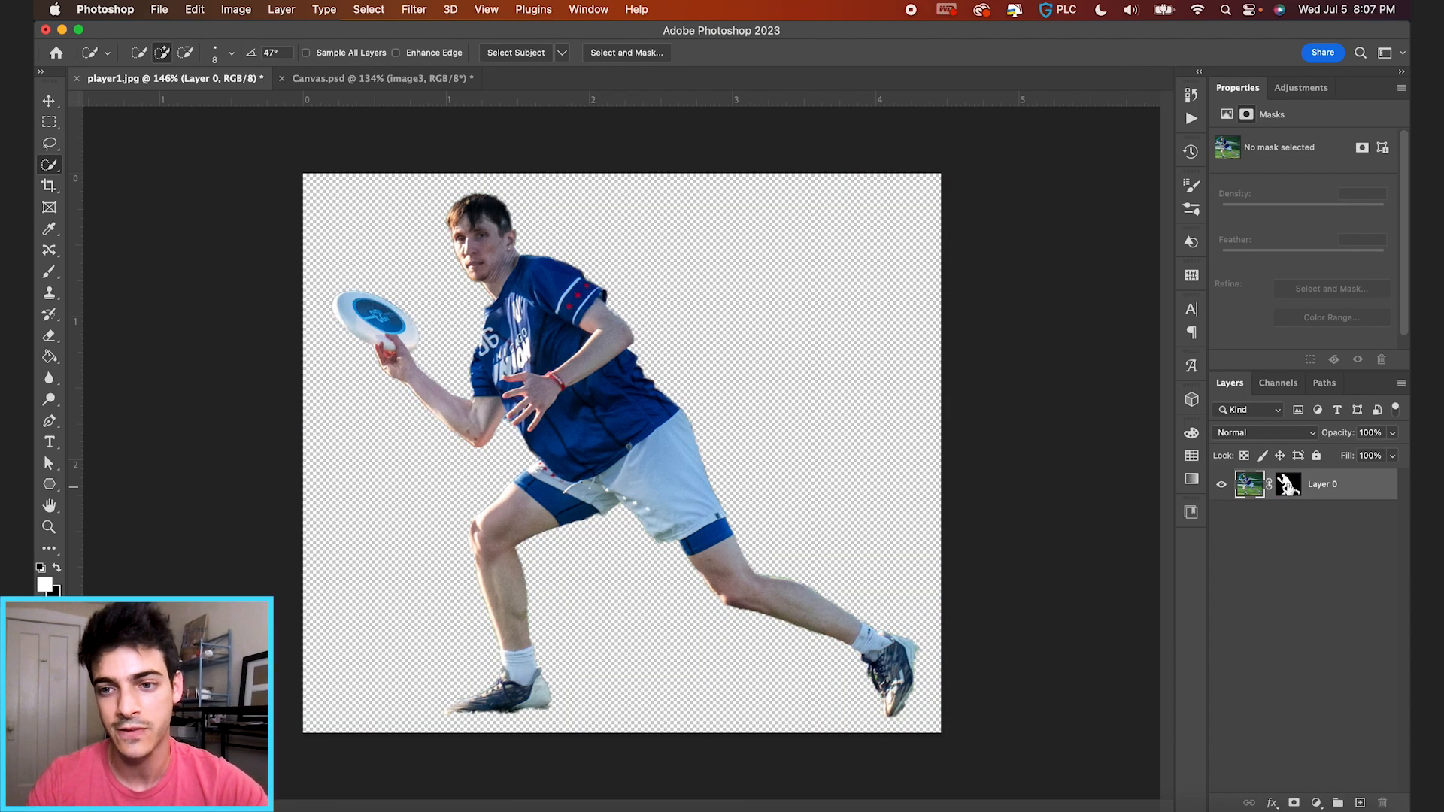
right_click(1288, 483)
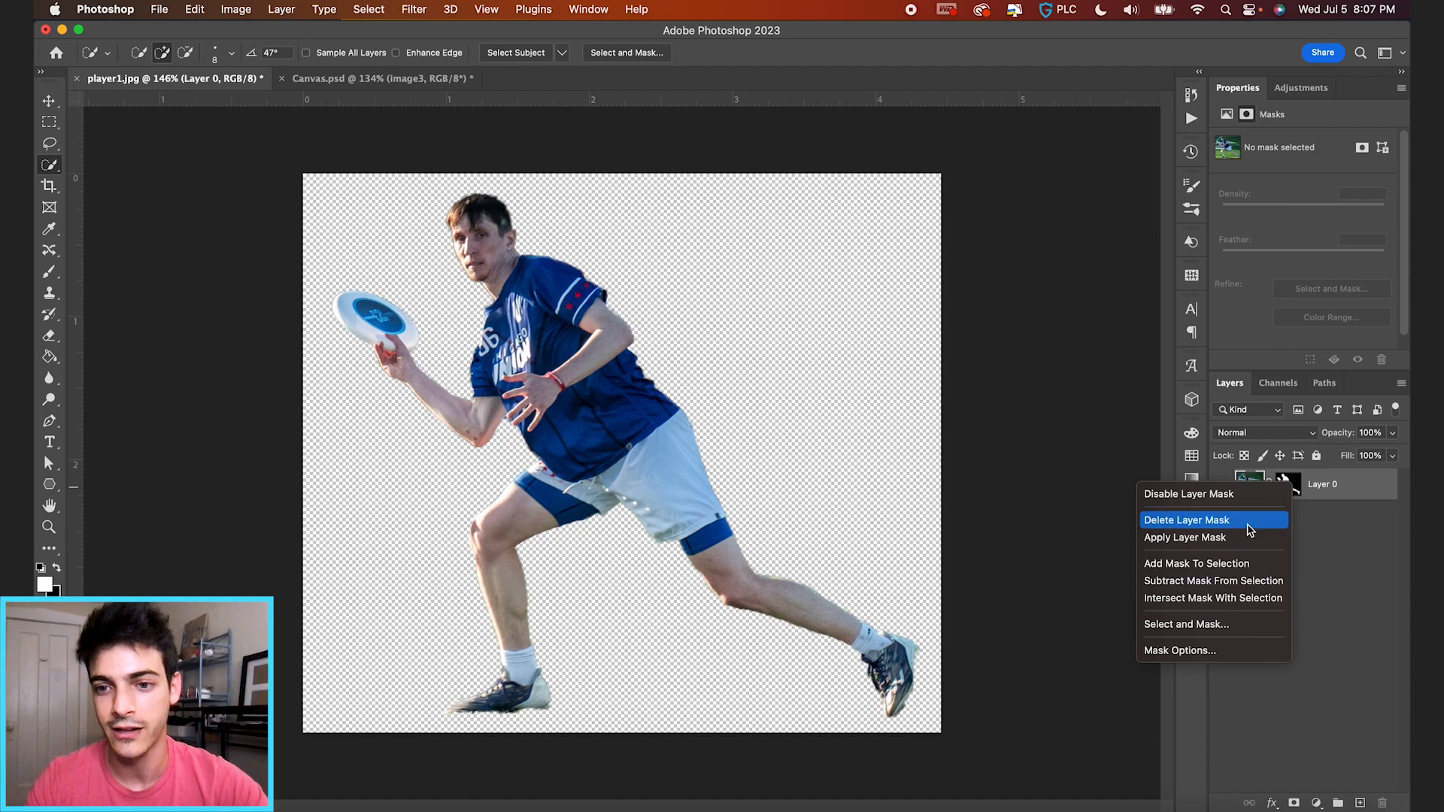
left_click(1187, 520)
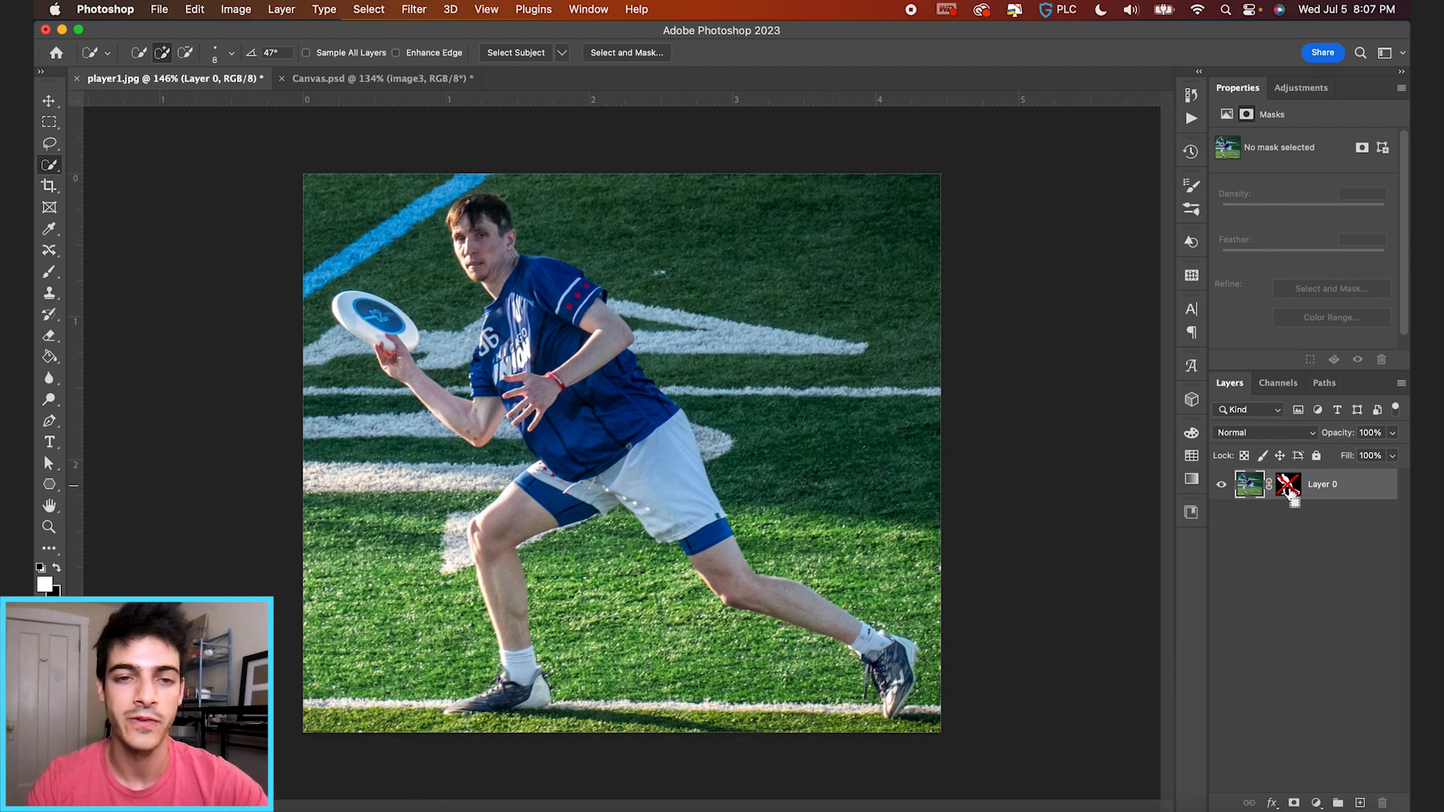
right_click(1289, 485)
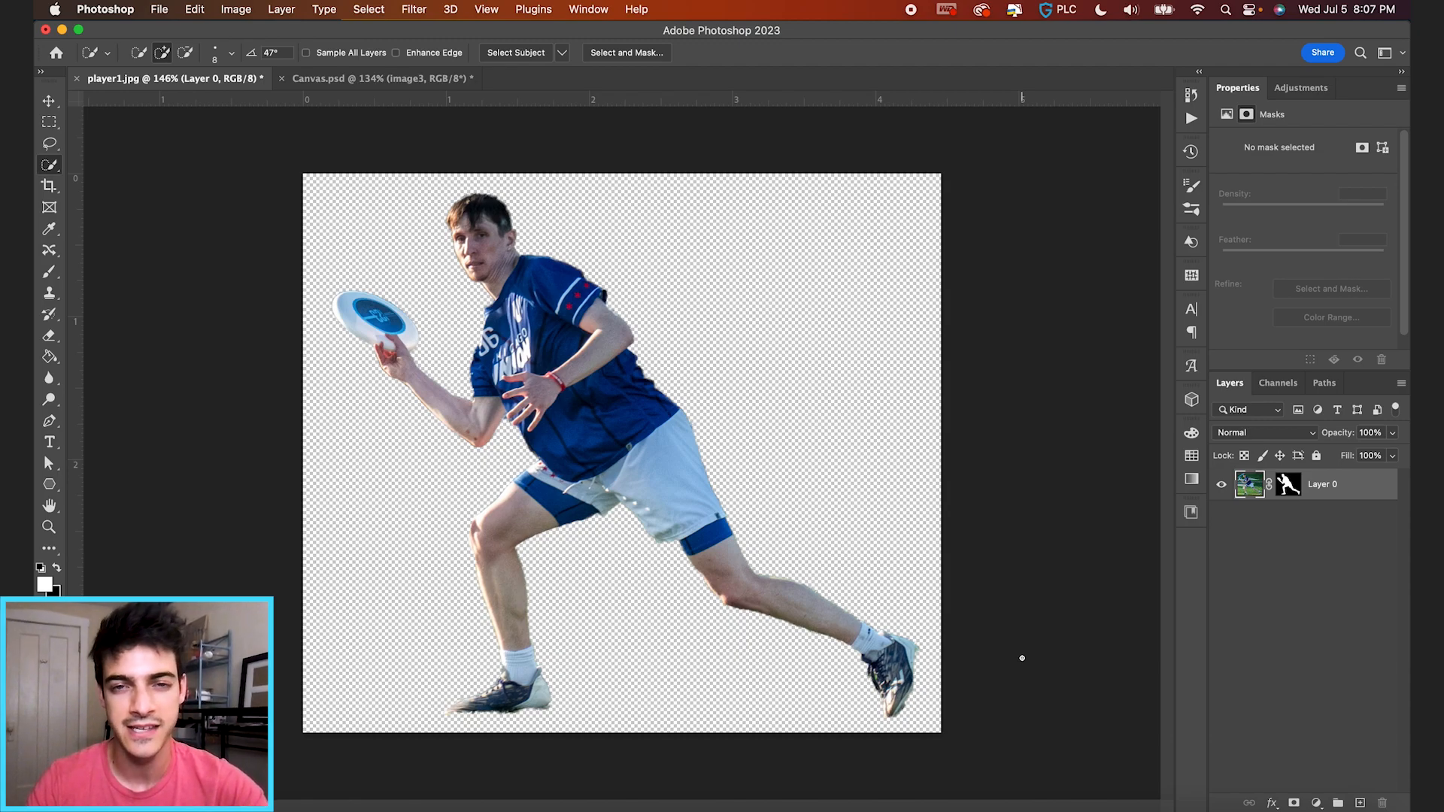
mouse_move(1044, 641)
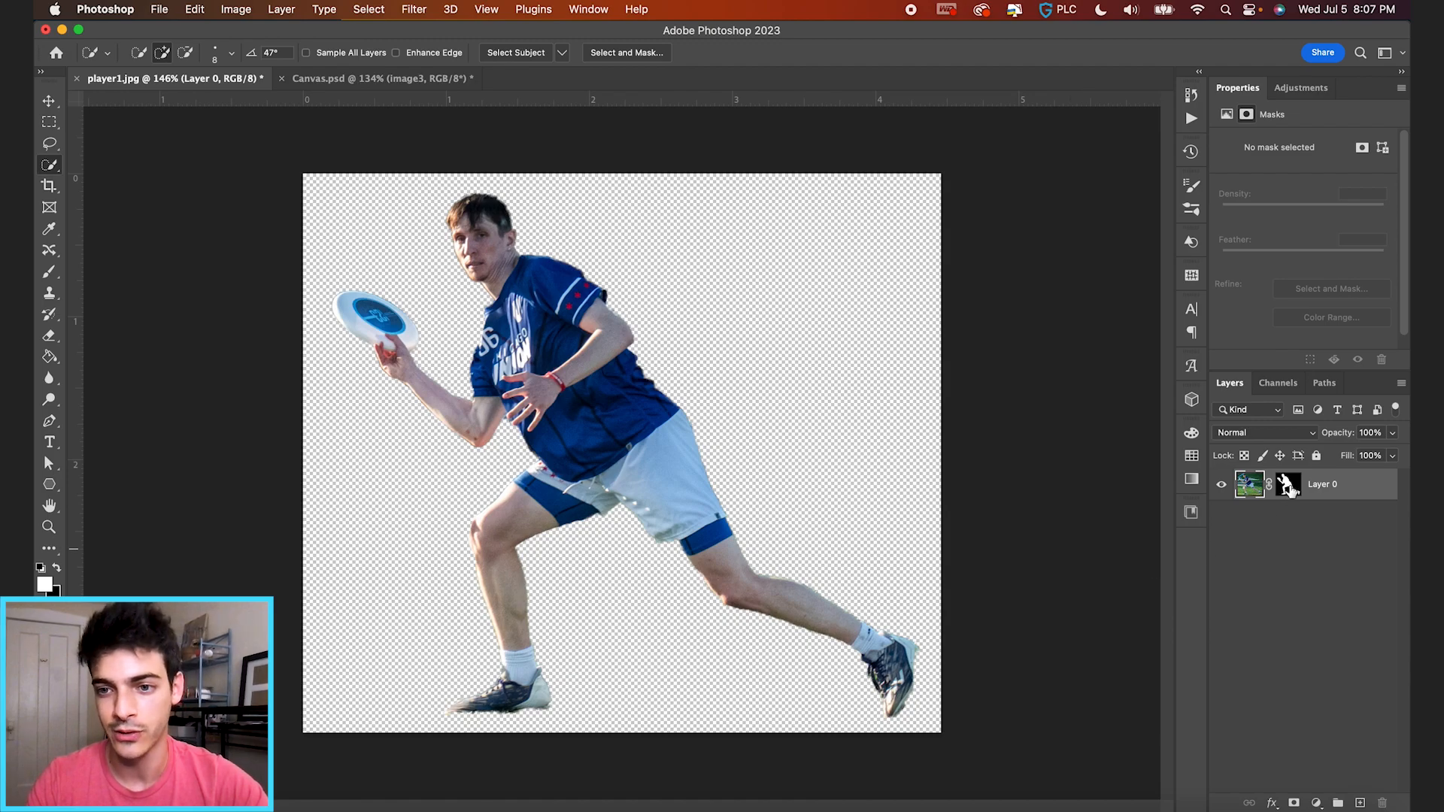
mouse_move(1288, 486)
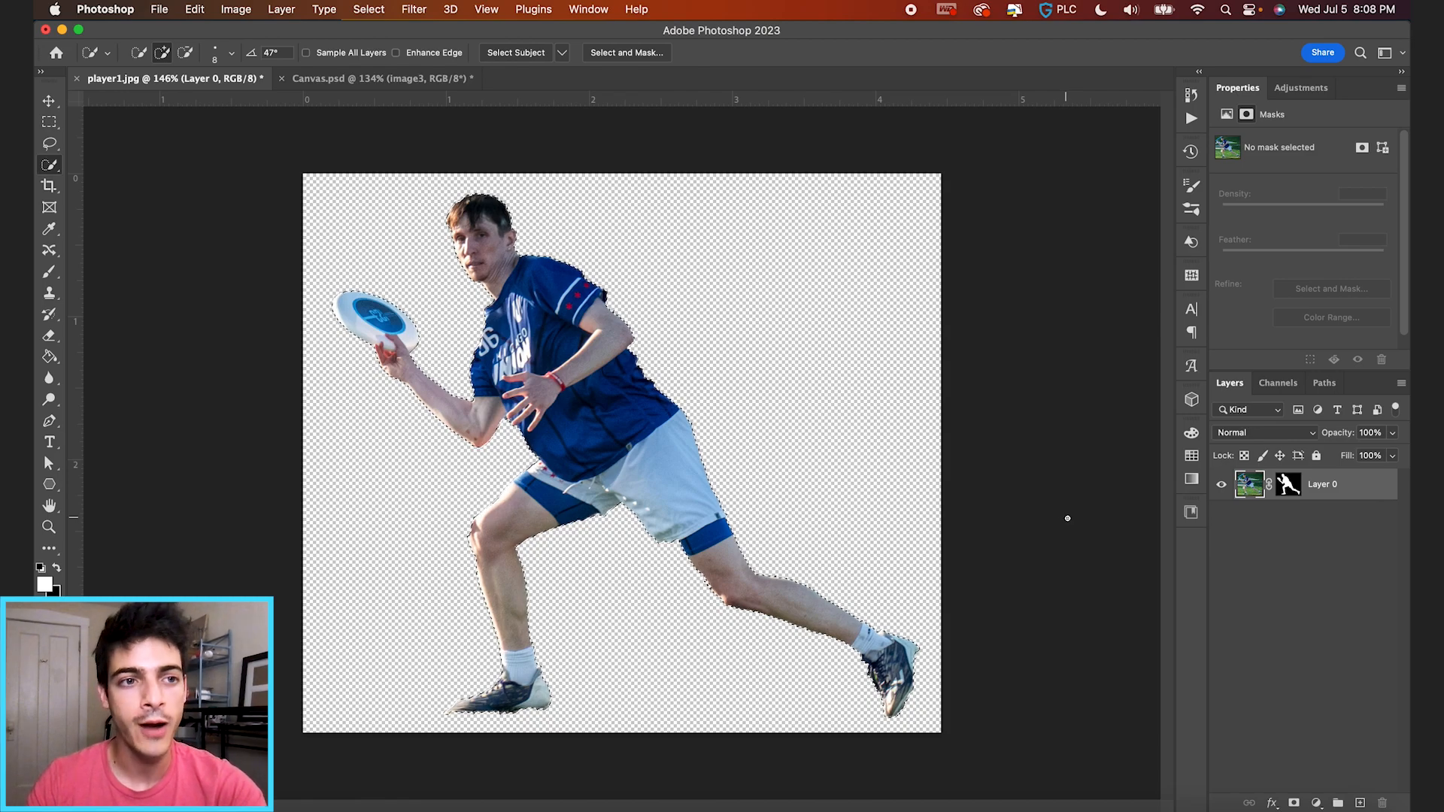
left_click(48, 186)
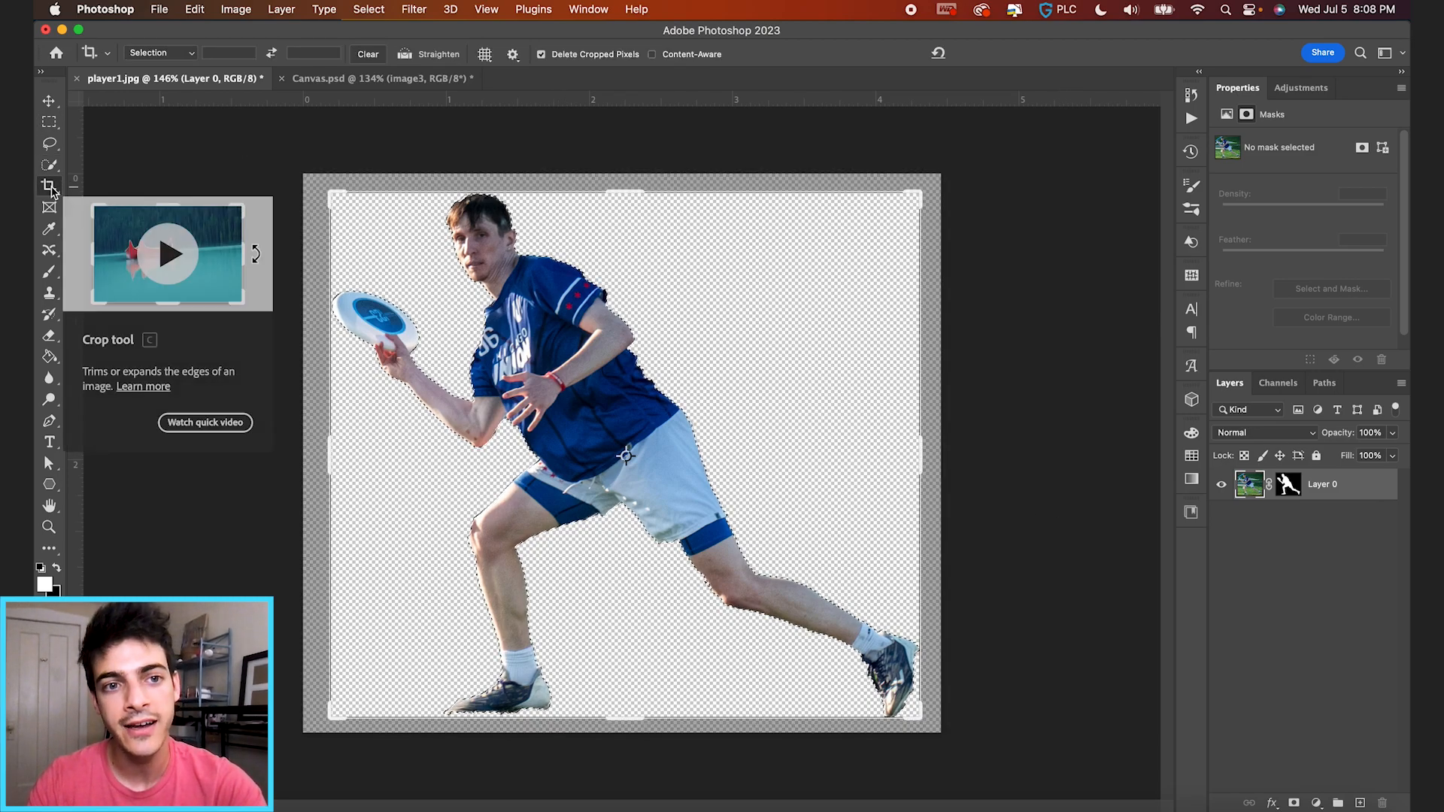